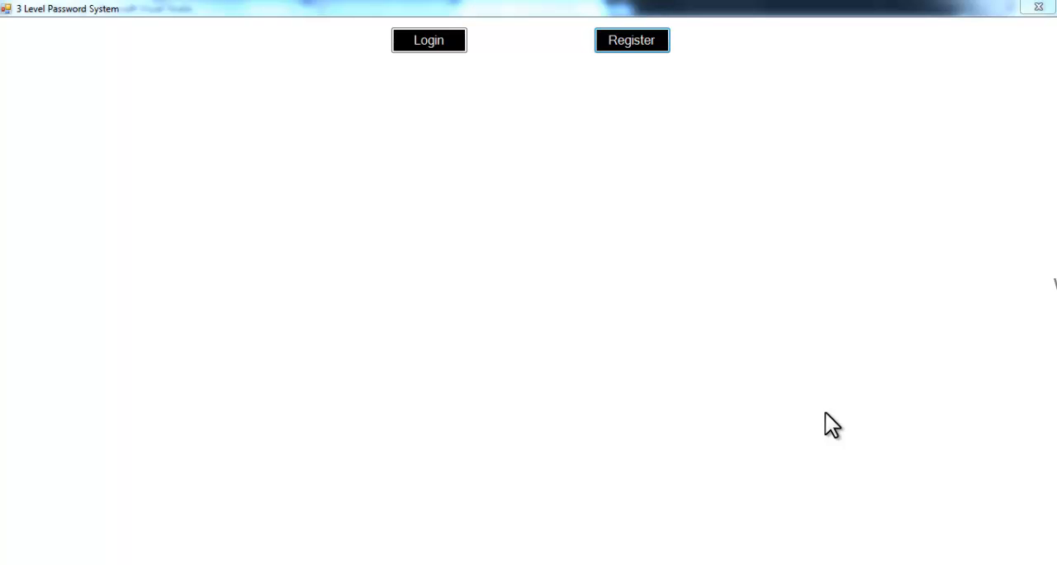
Bring up the new-user registration form with empty ID and password fields.
click(631, 40)
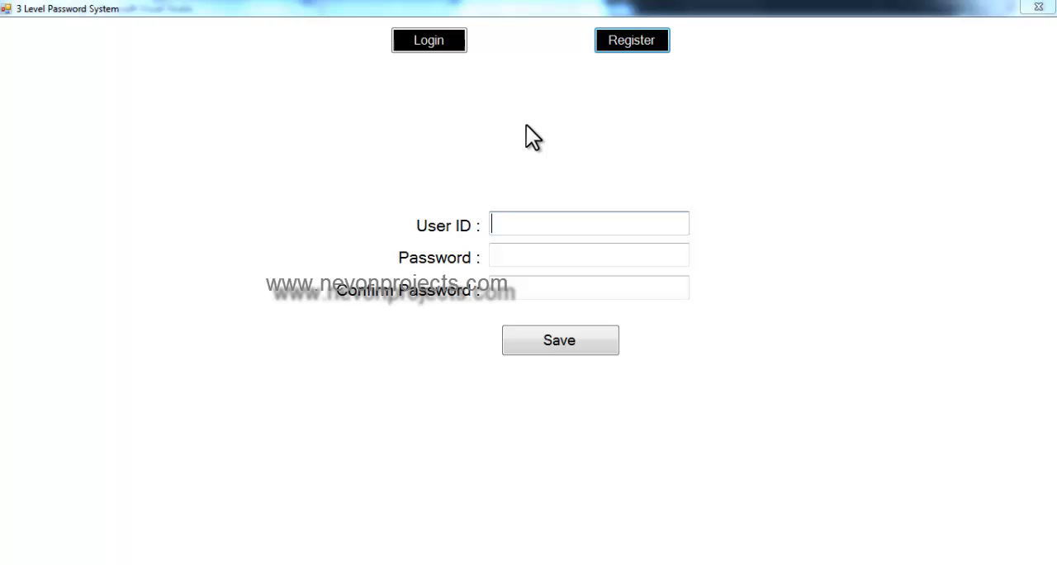
Submit user ID 1001 with matching passwords and dismiss the 'ID already used' error.
text(1001)
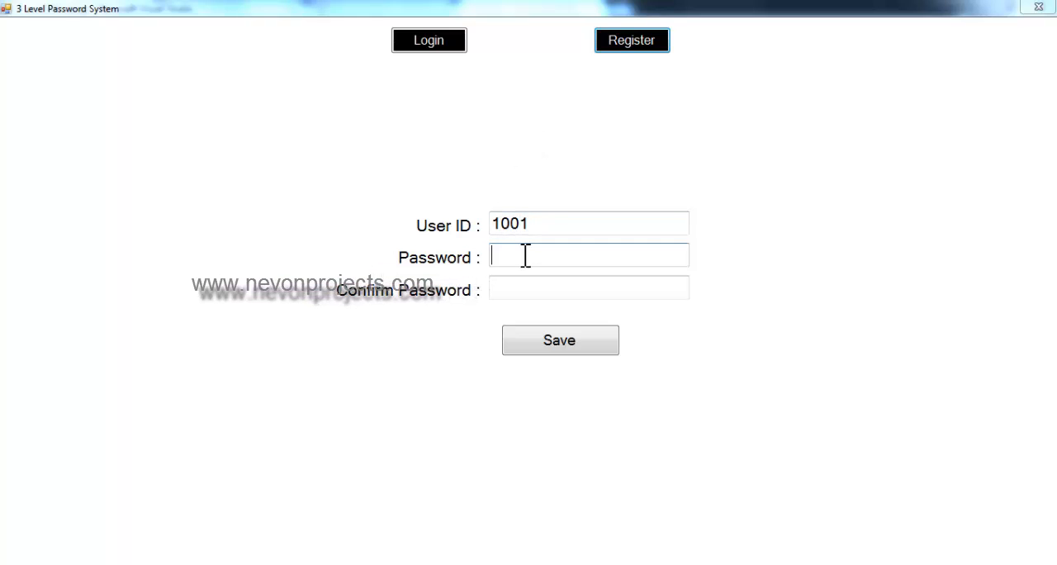
text(***)
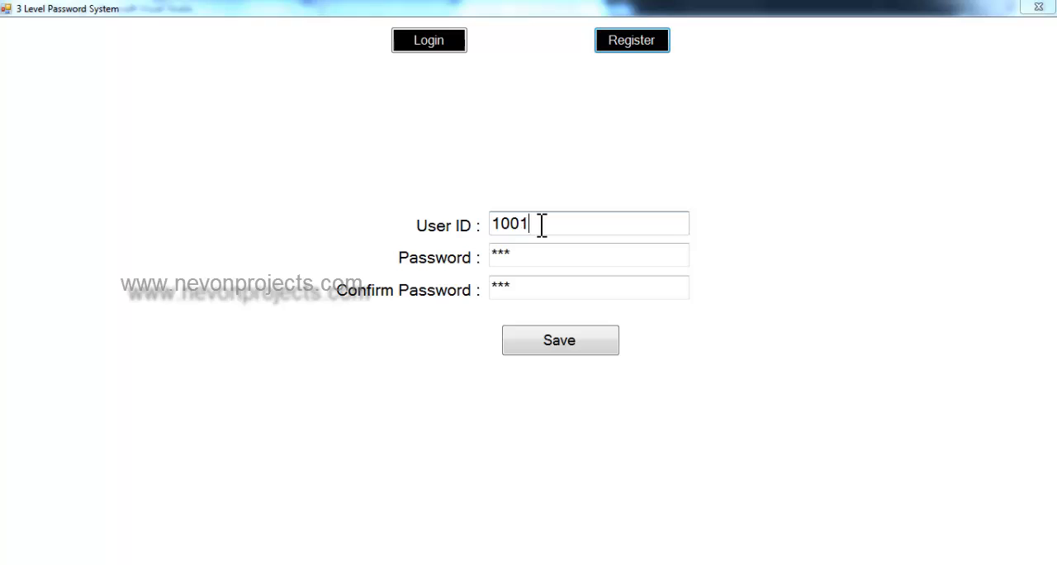
click(558, 340)
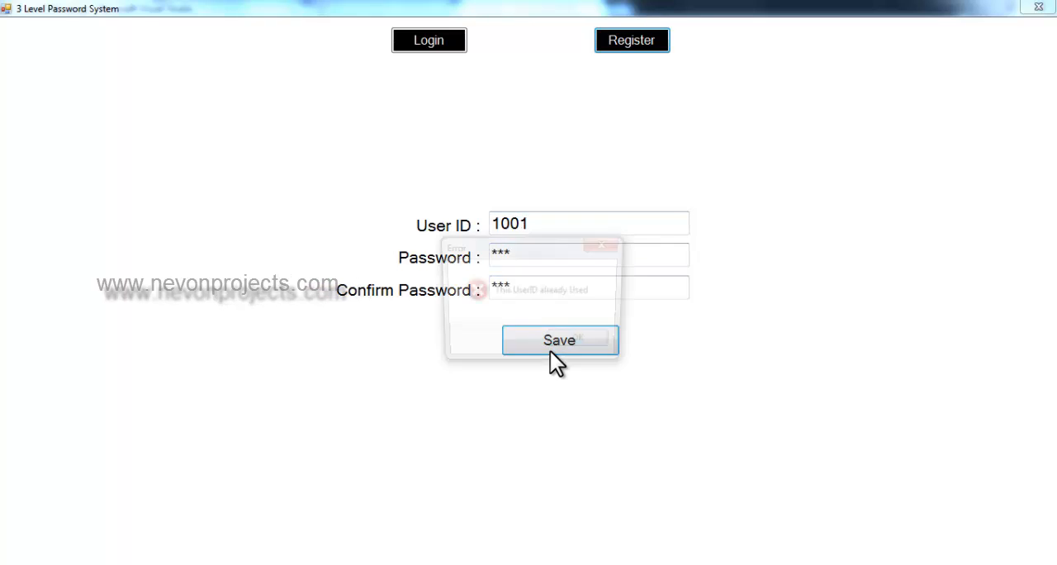
click(558, 340)
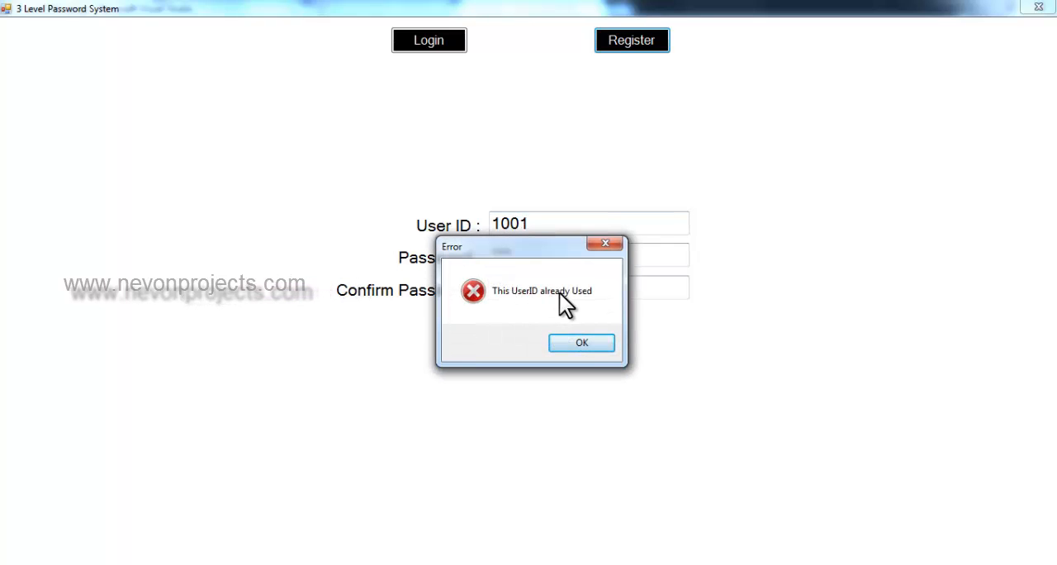
Change the user ID to 1003 and save the first-level text password.
click(581, 343)
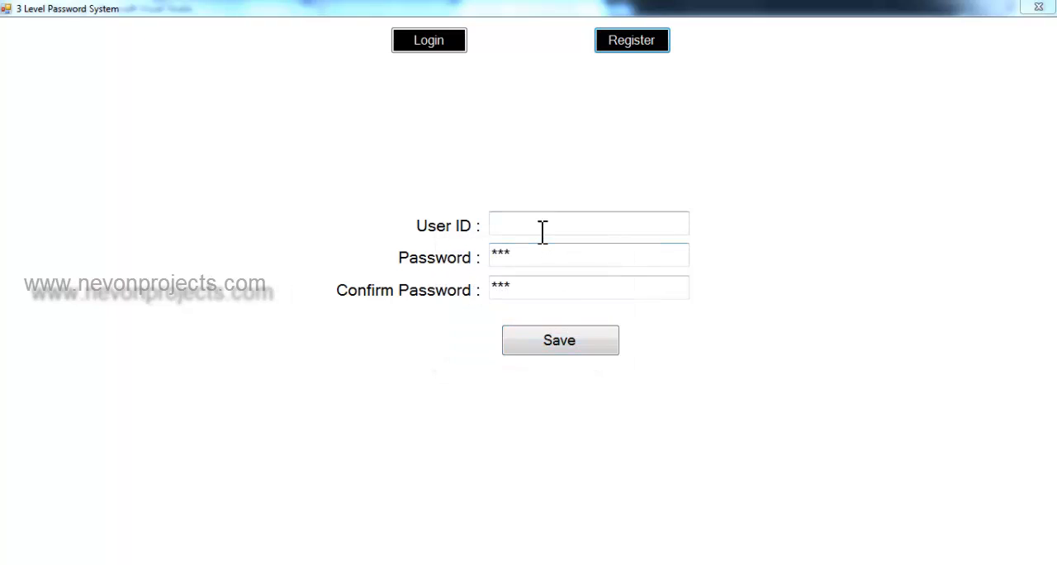
text(1003)
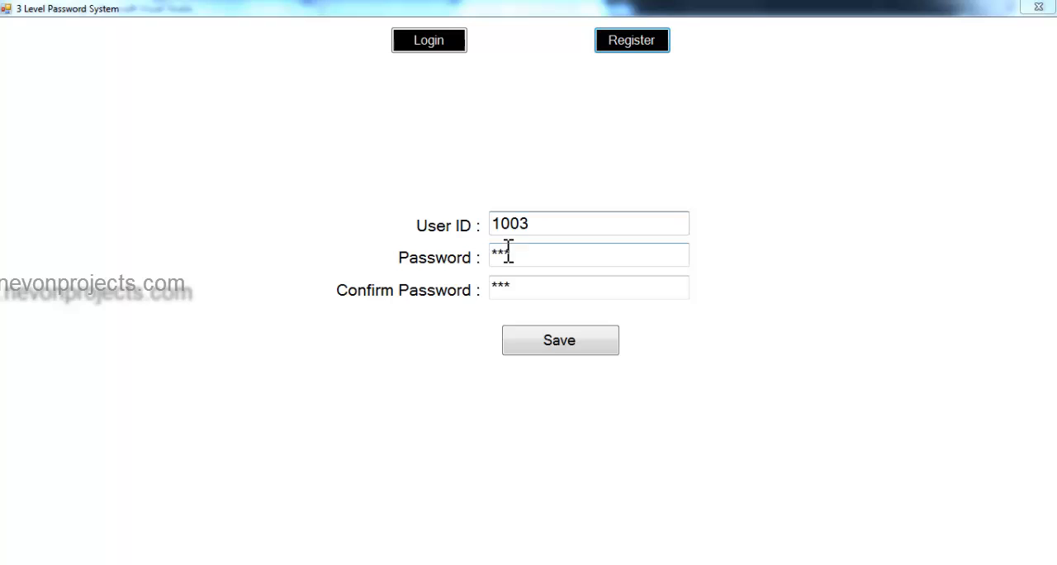
click(560, 340)
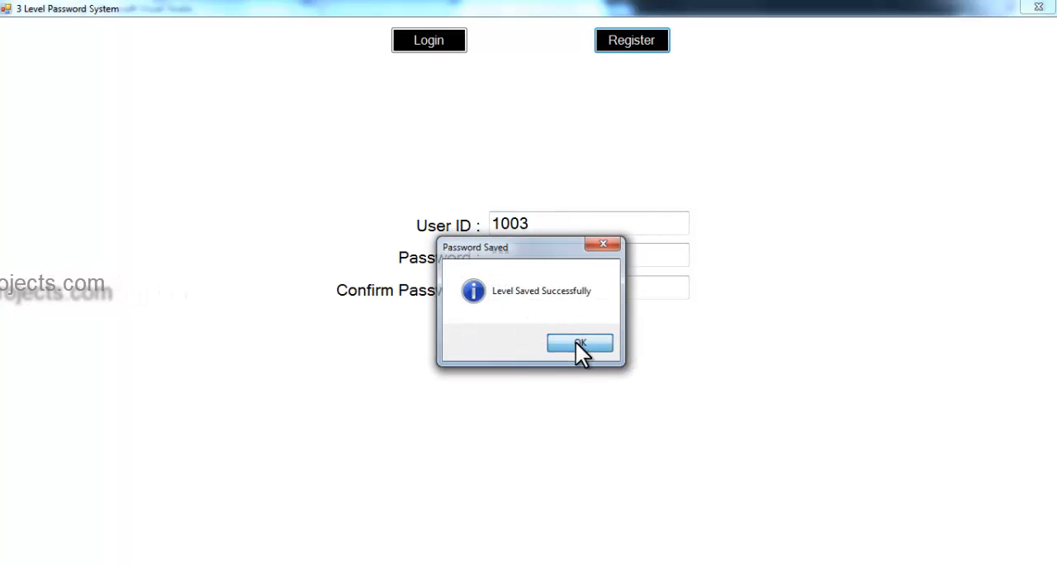
Build the colour pattern red, green, blue and save it as the second level.
click(579, 344)
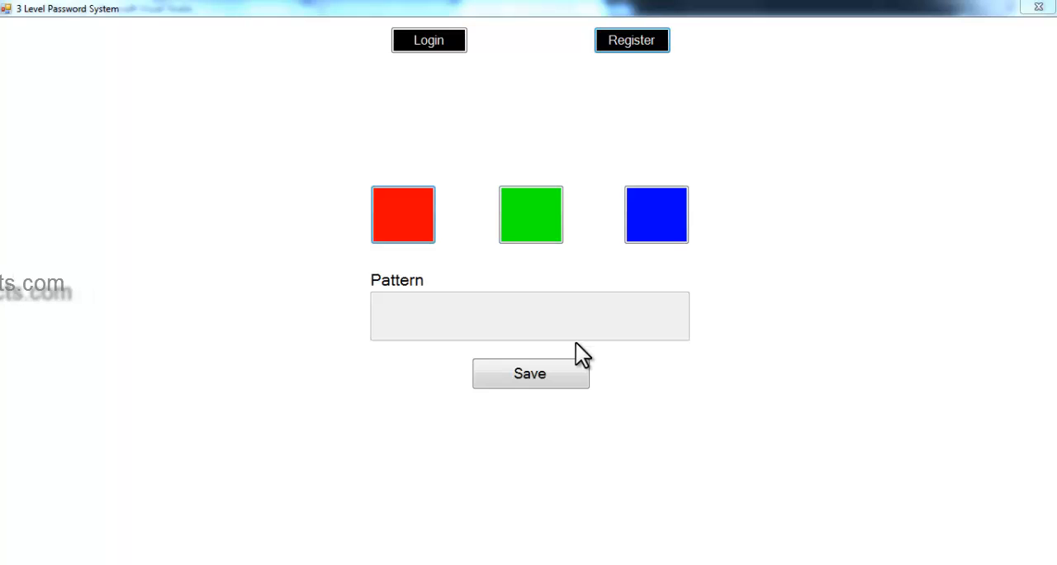
mouse_move(432, 273)
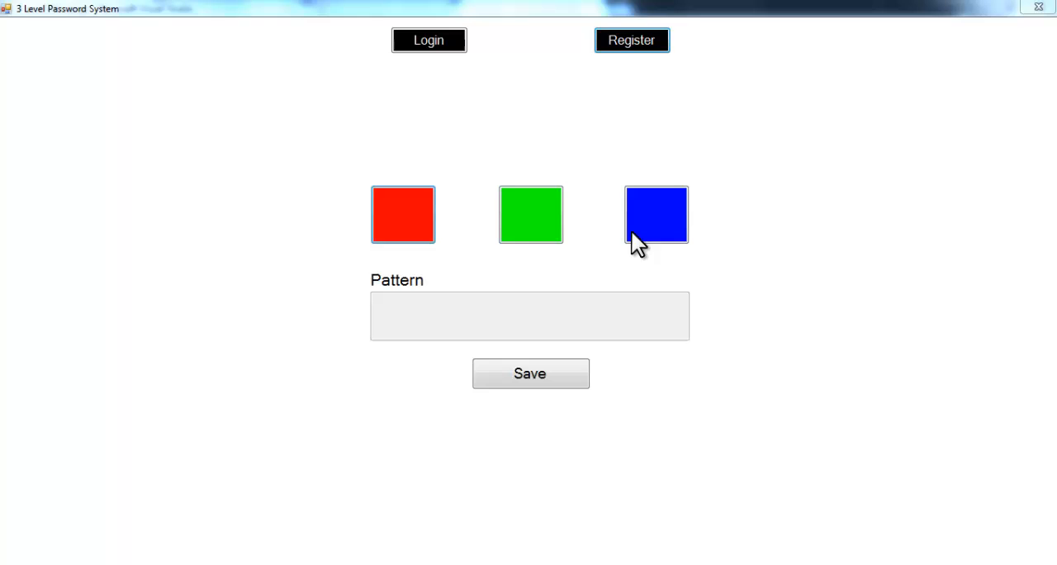
mouse_move(442, 231)
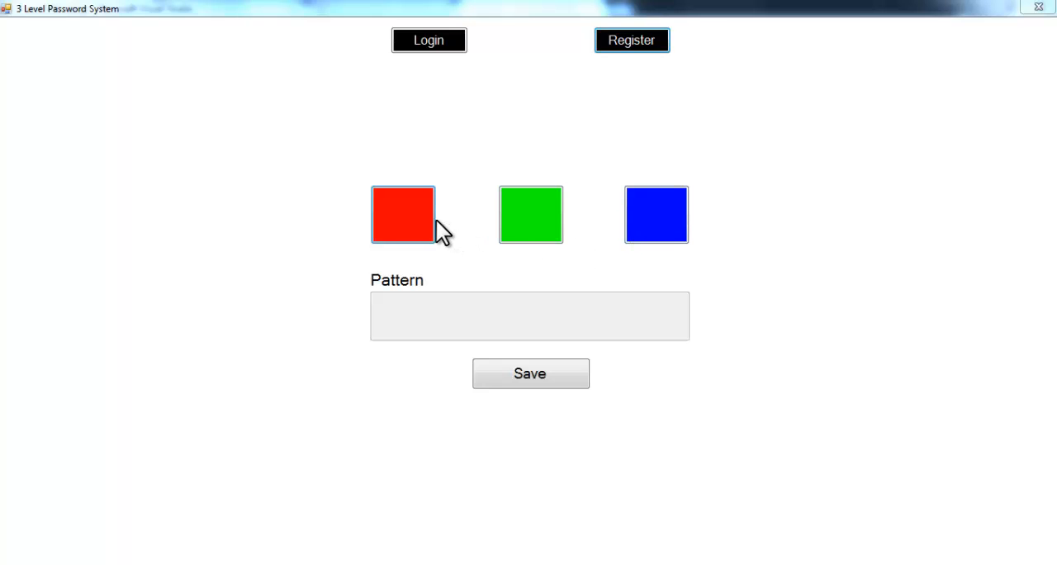
click(530, 215)
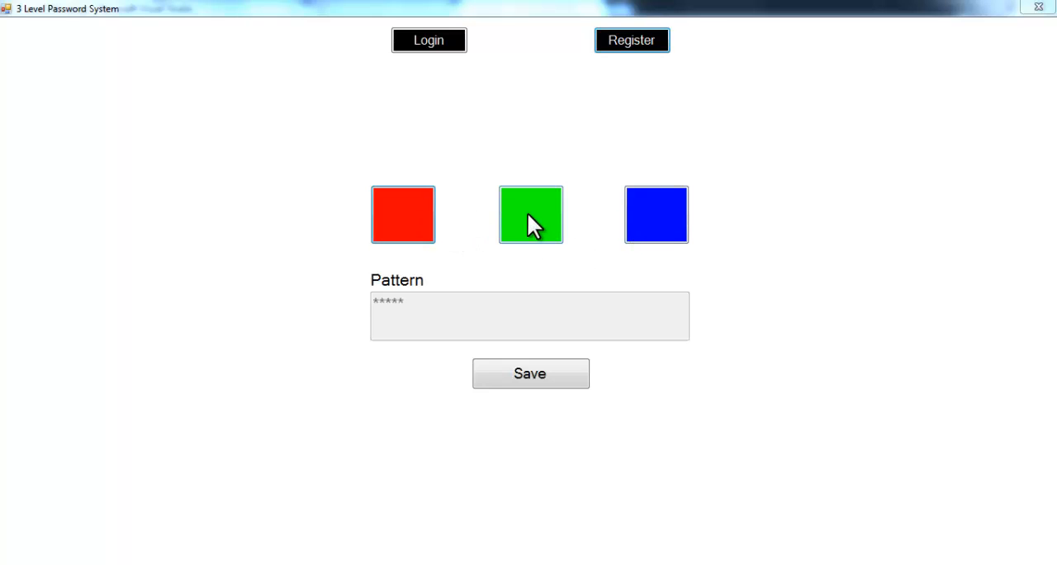
click(655, 215)
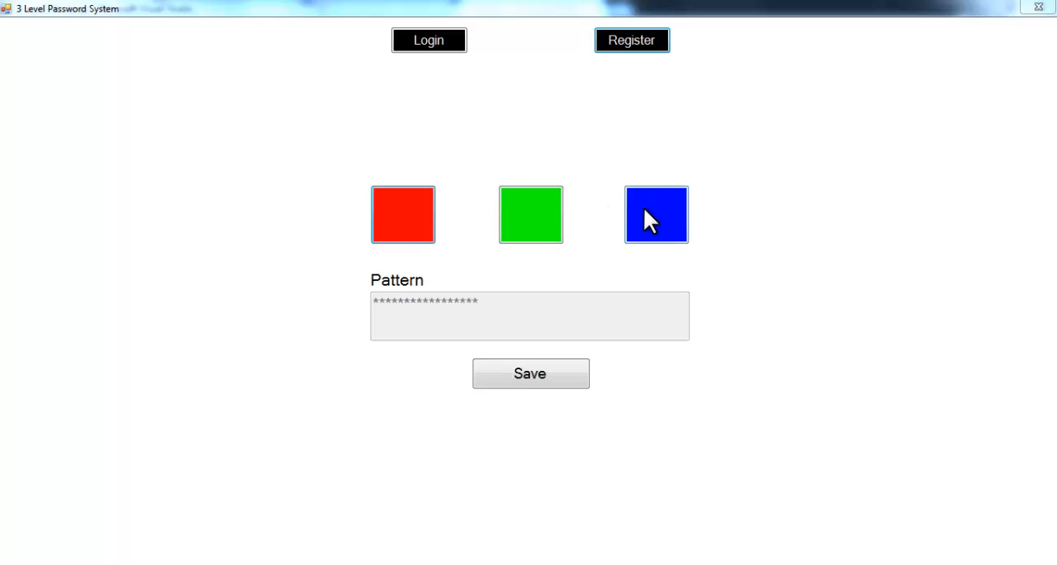
click(656, 215)
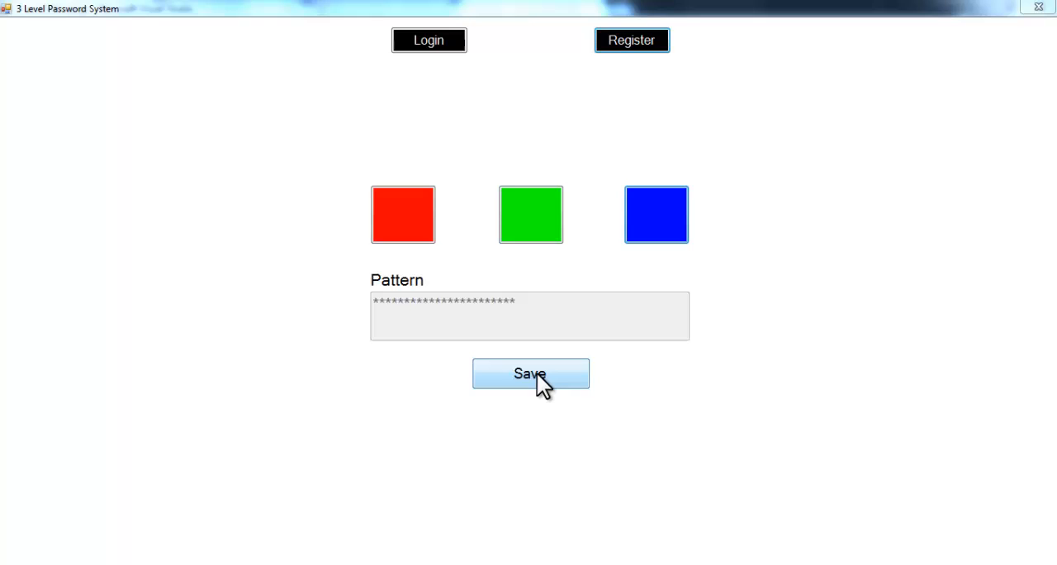
click(530, 373)
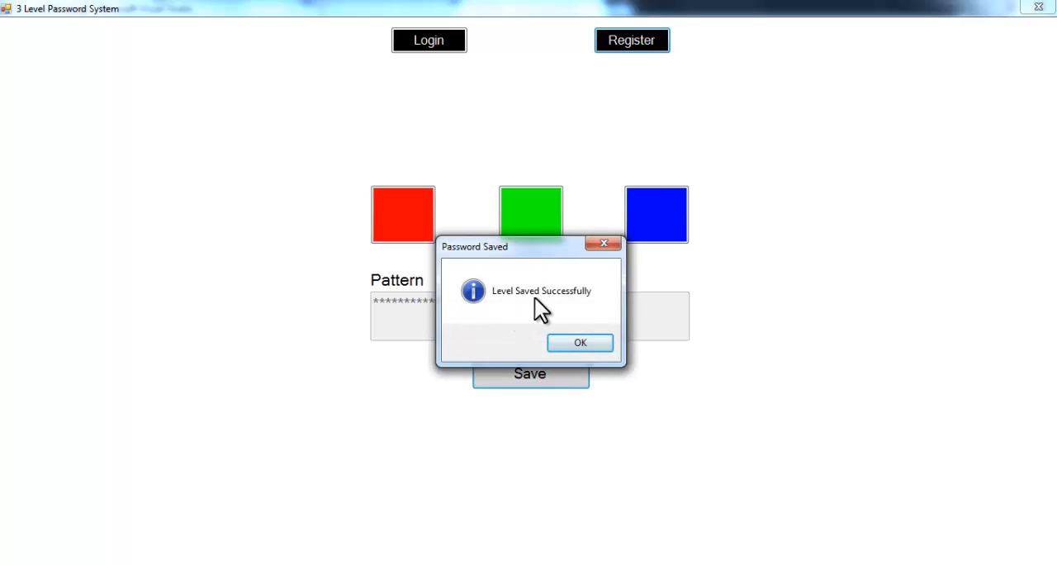
Crop the lighthouse picture into nine tiles filling the third-level grid.
click(579, 342)
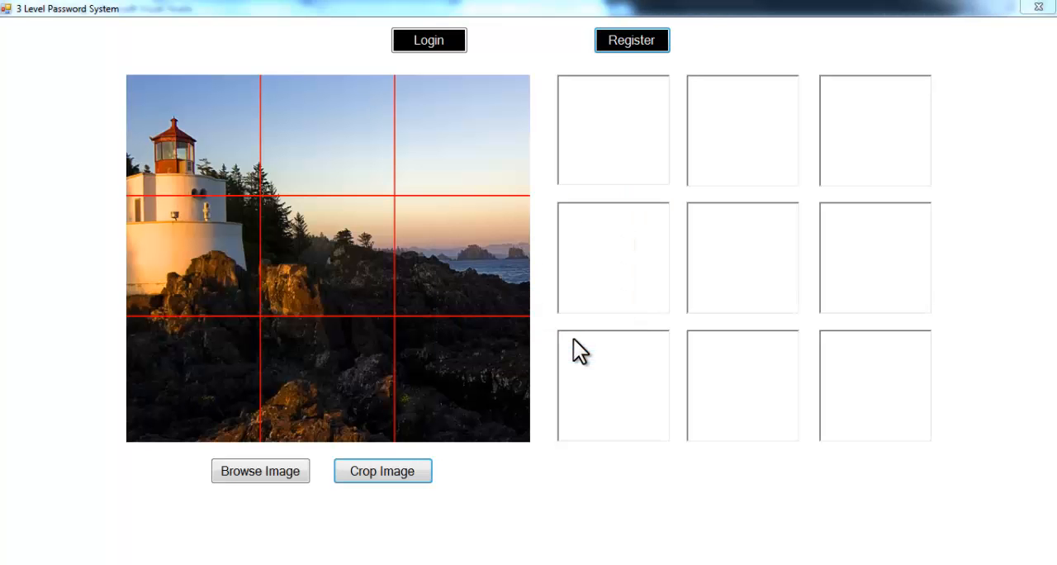
mouse_move(429, 231)
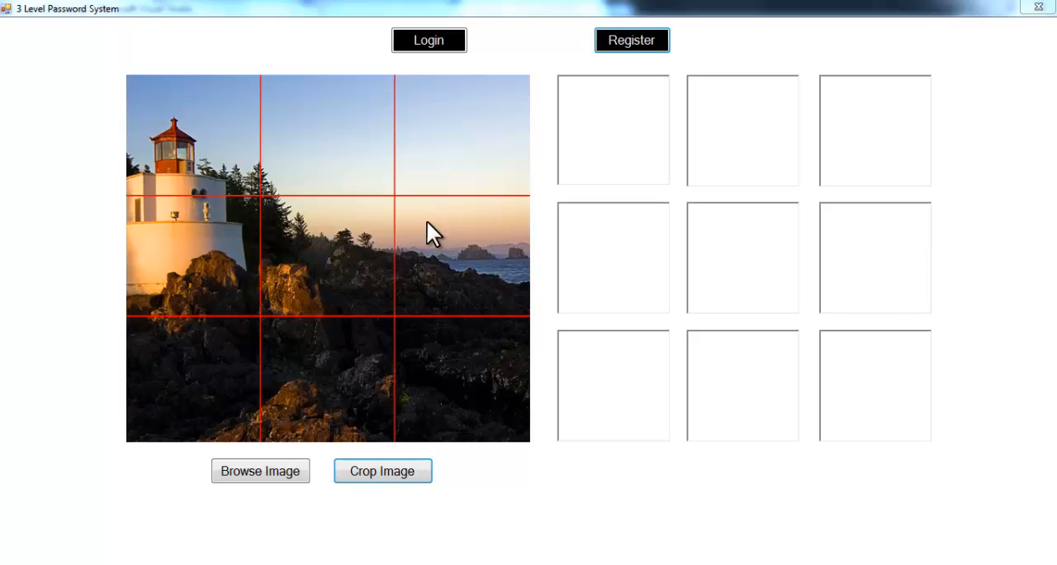
mouse_move(341, 436)
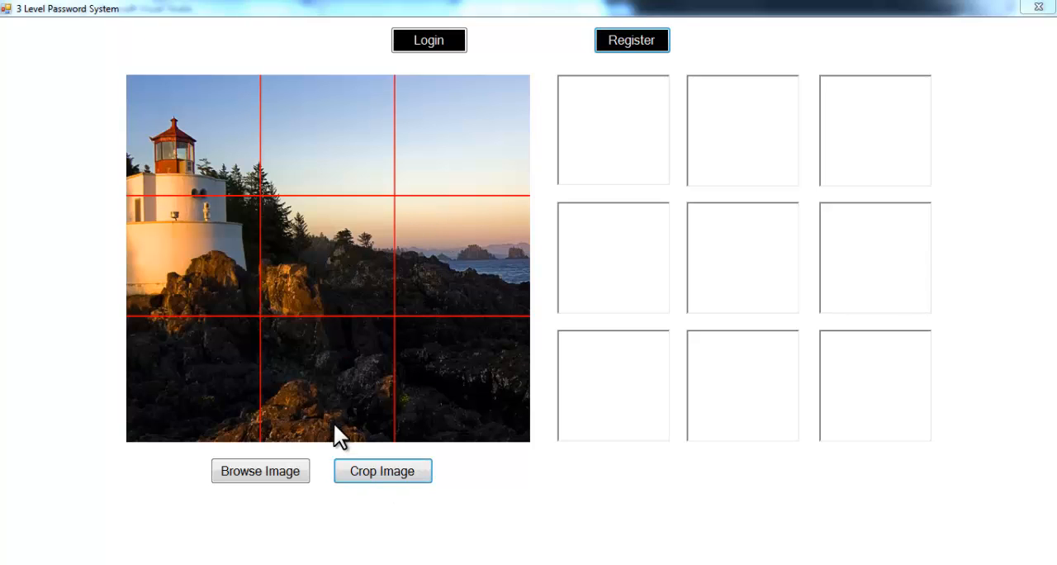
mouse_move(767, 387)
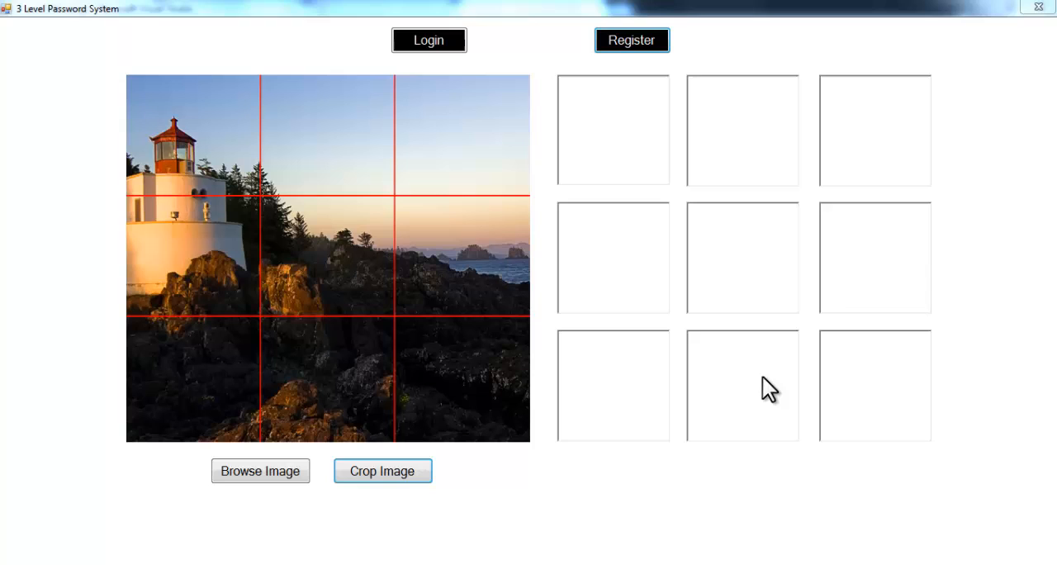
mouse_move(892, 254)
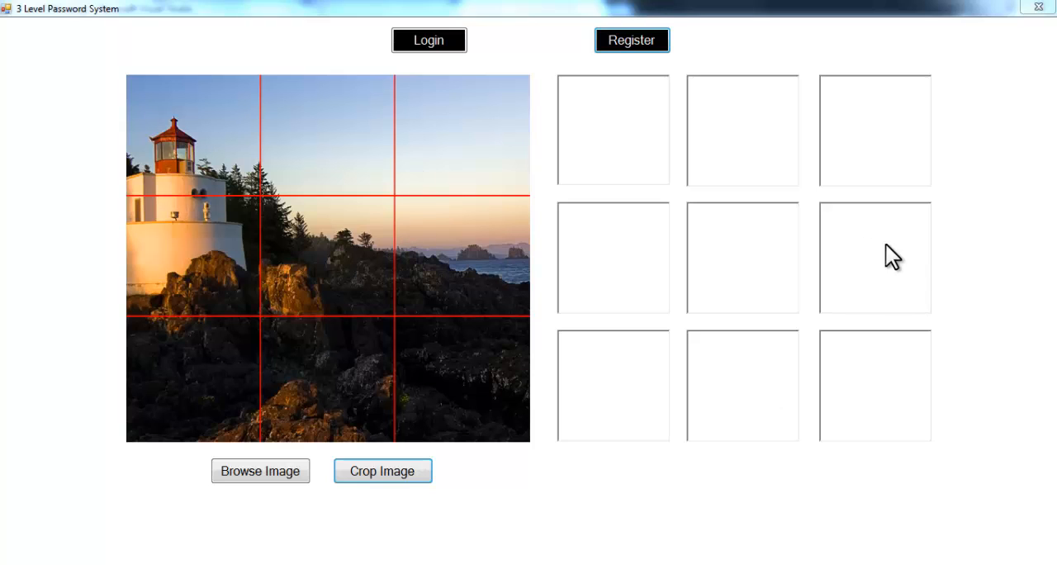
mouse_move(346, 223)
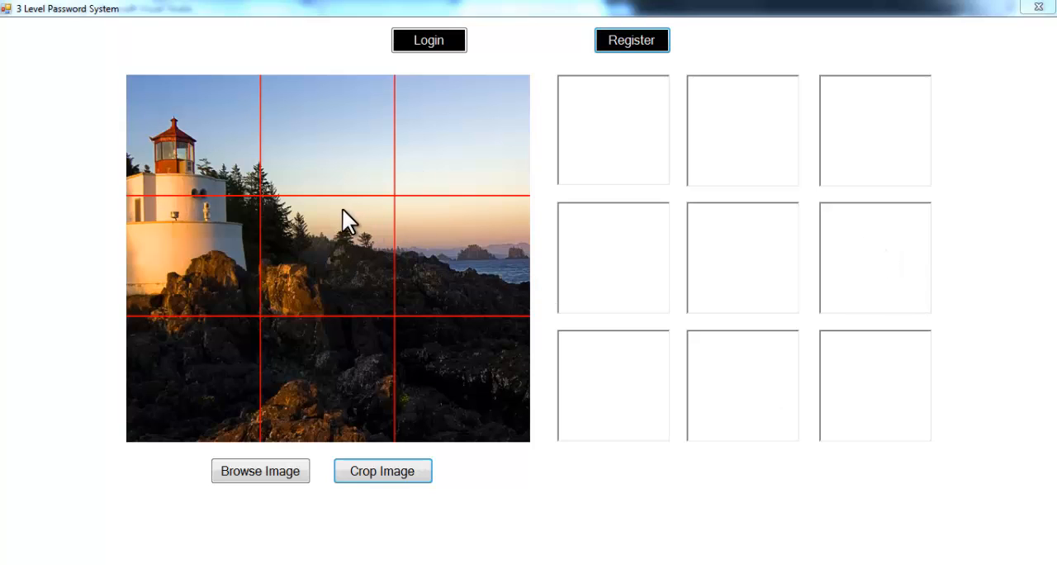
mouse_move(383, 462)
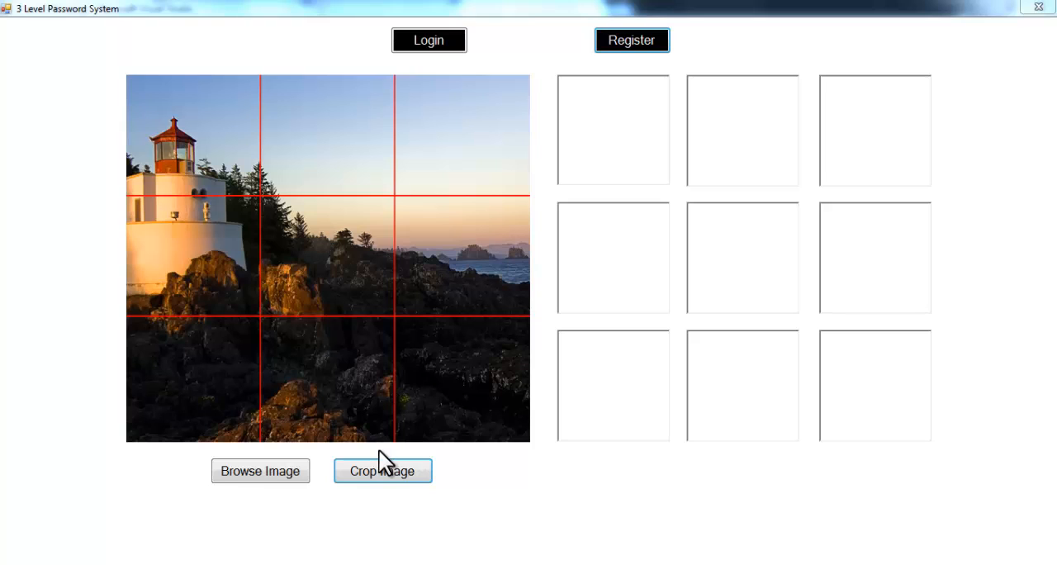
click(383, 470)
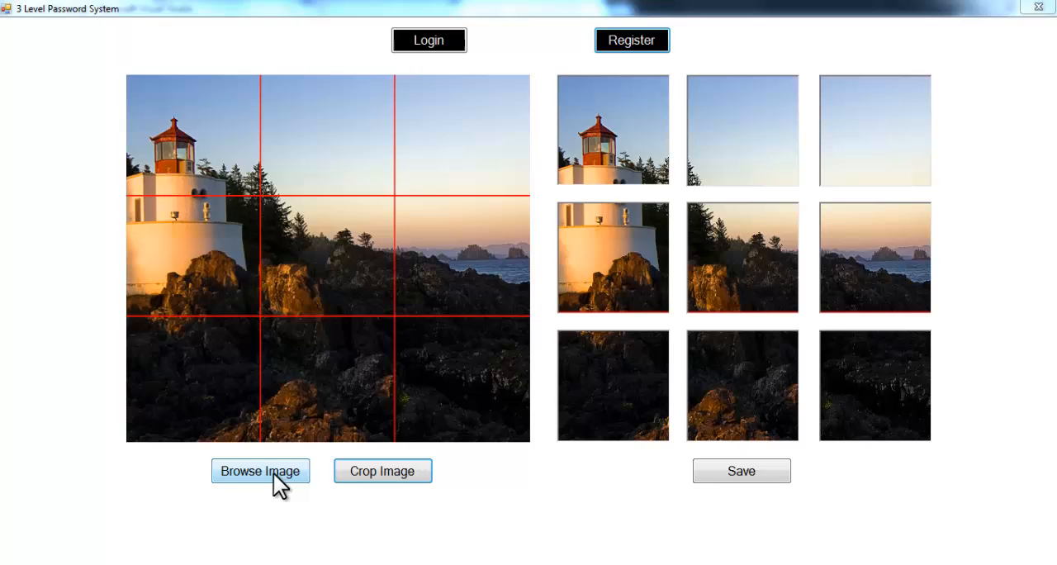
Load Jellyfish.jpg instead and crop it into nine tiles.
click(261, 470)
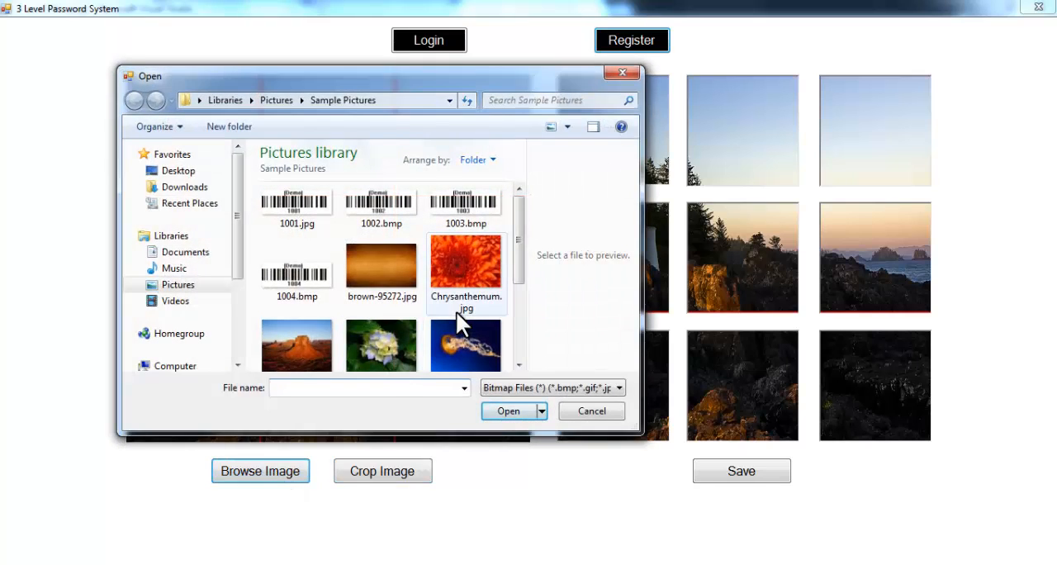
click(466, 333)
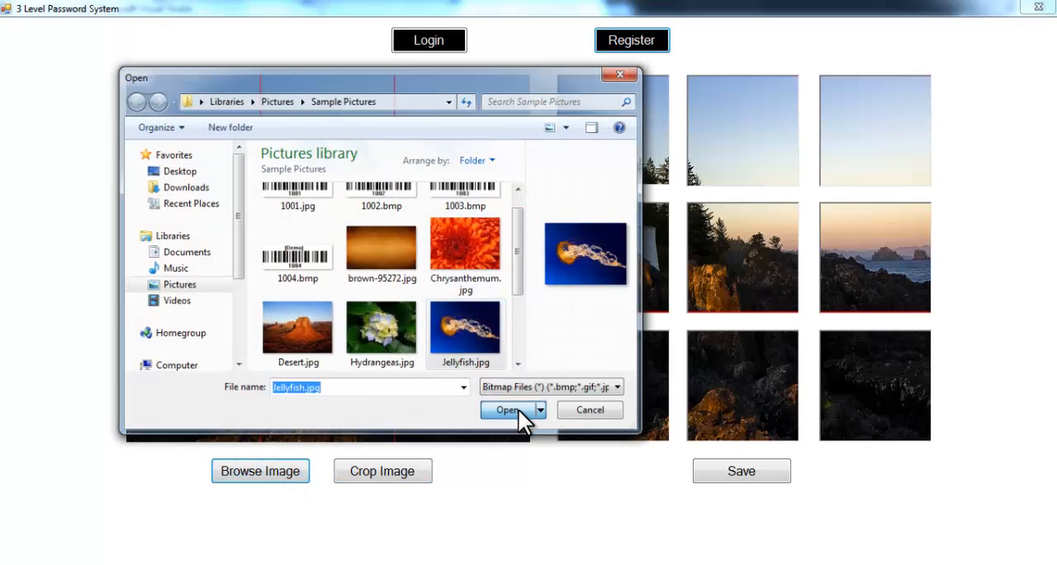
click(505, 409)
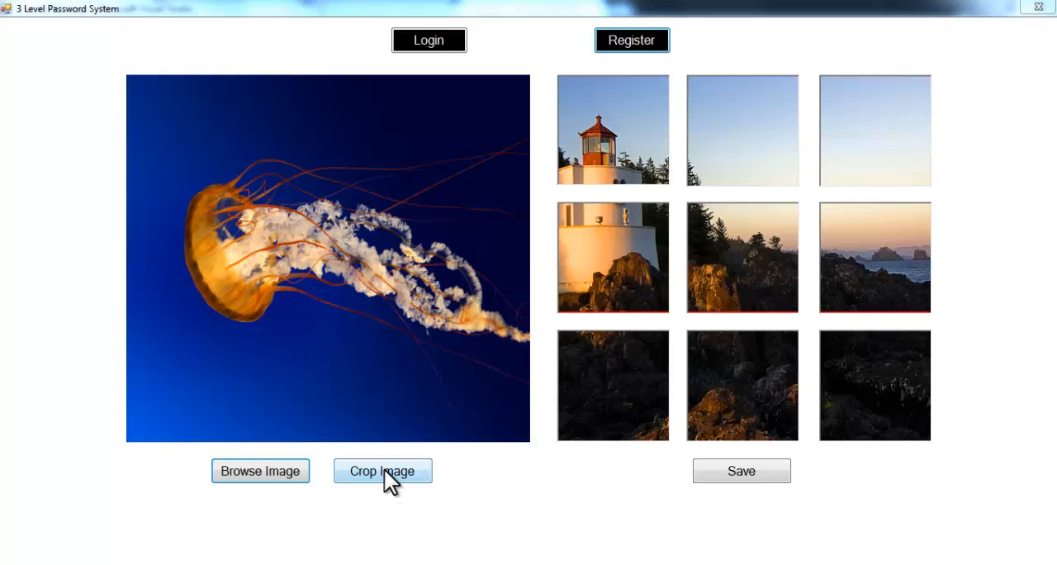
click(383, 470)
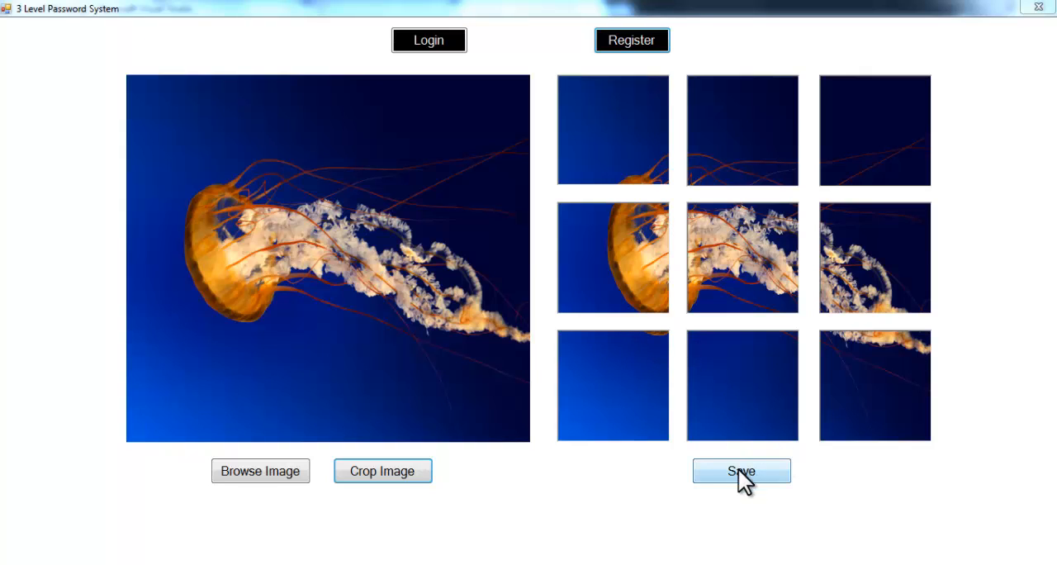
Save the image puzzle to finish registration and return to the login form.
click(740, 471)
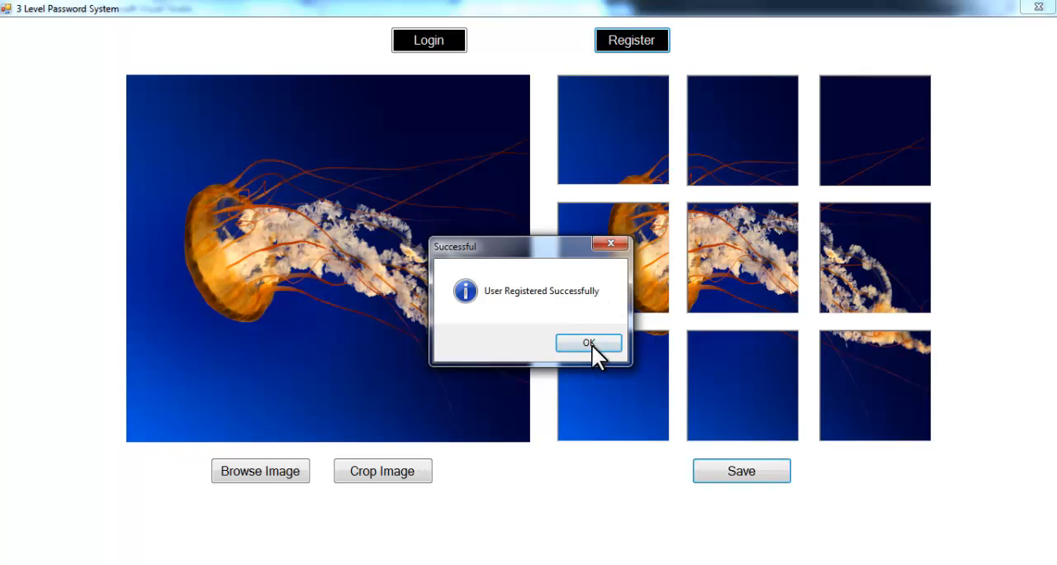
click(588, 343)
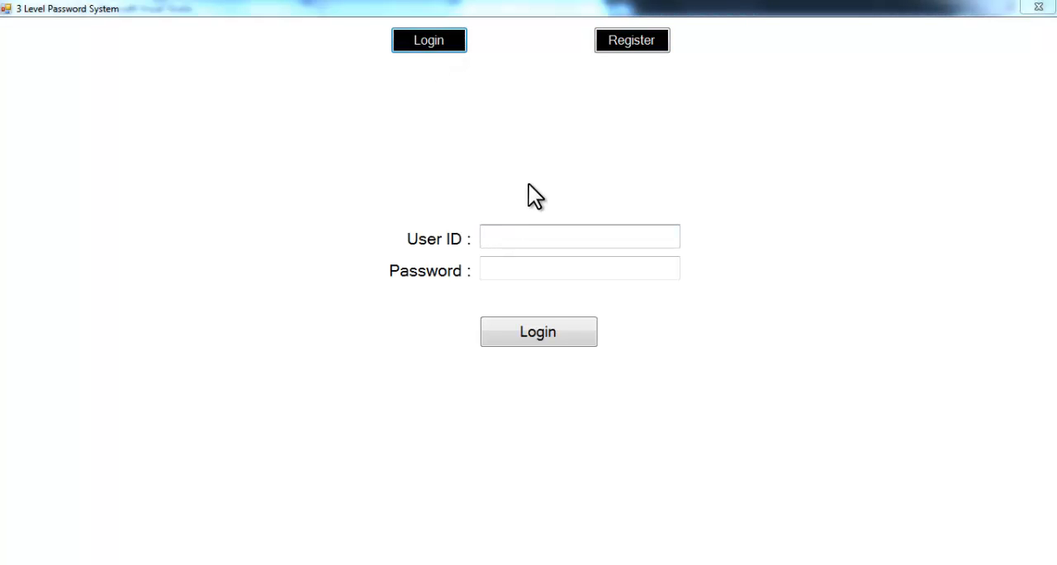
Log in as user 1003 with the text password to reach the colour pattern level.
click(578, 237)
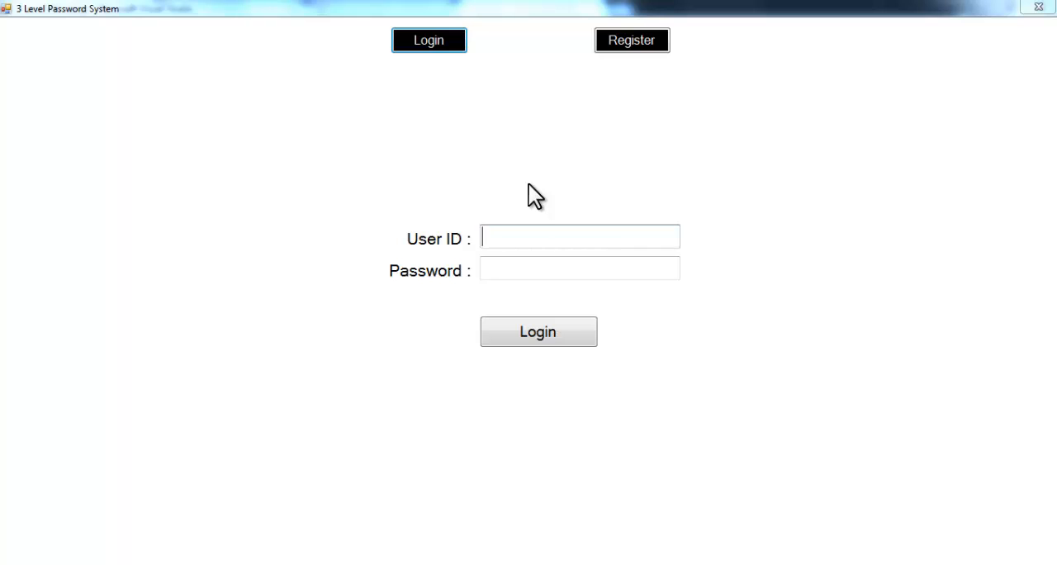
text(1003)
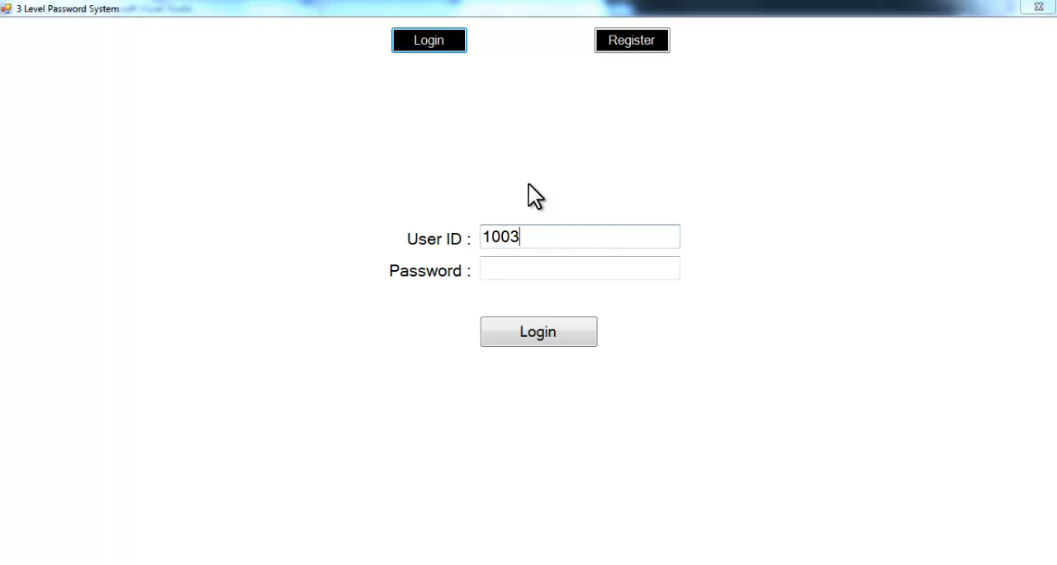
text(*)
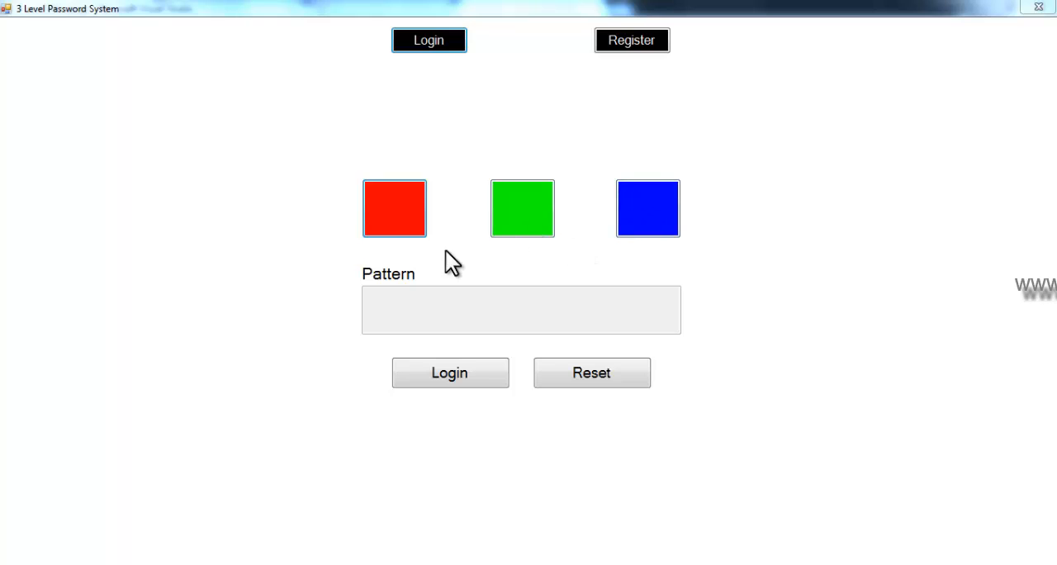
Enter the red, green, blue pattern and submit it, which clears without matching.
click(521, 208)
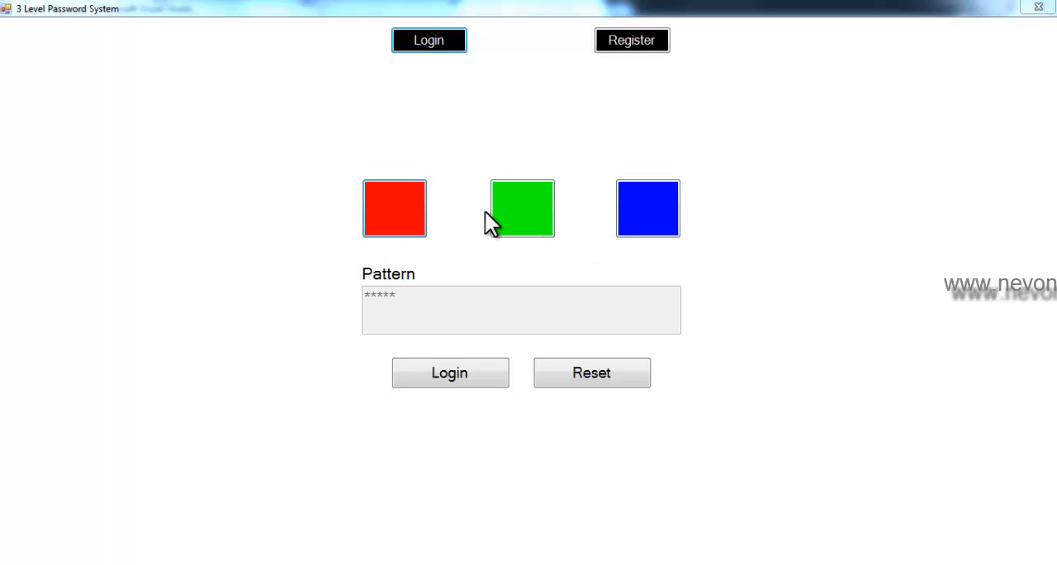
click(393, 208)
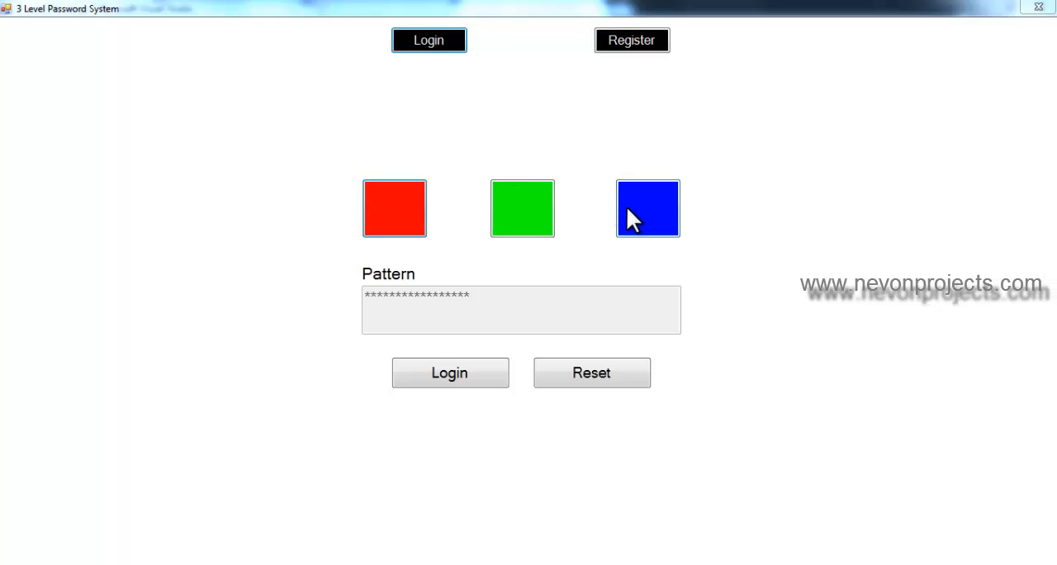
click(648, 208)
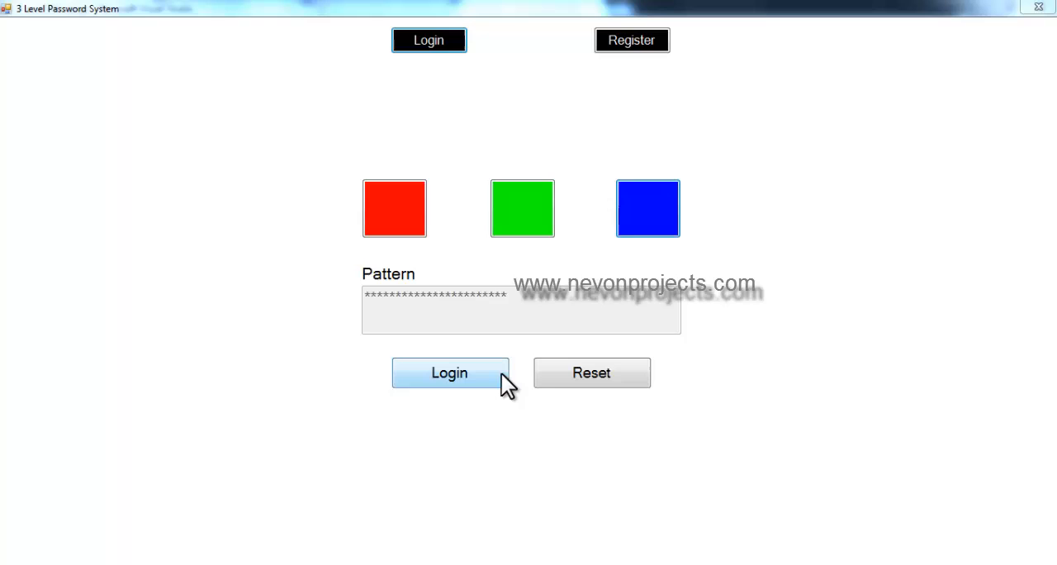
click(591, 373)
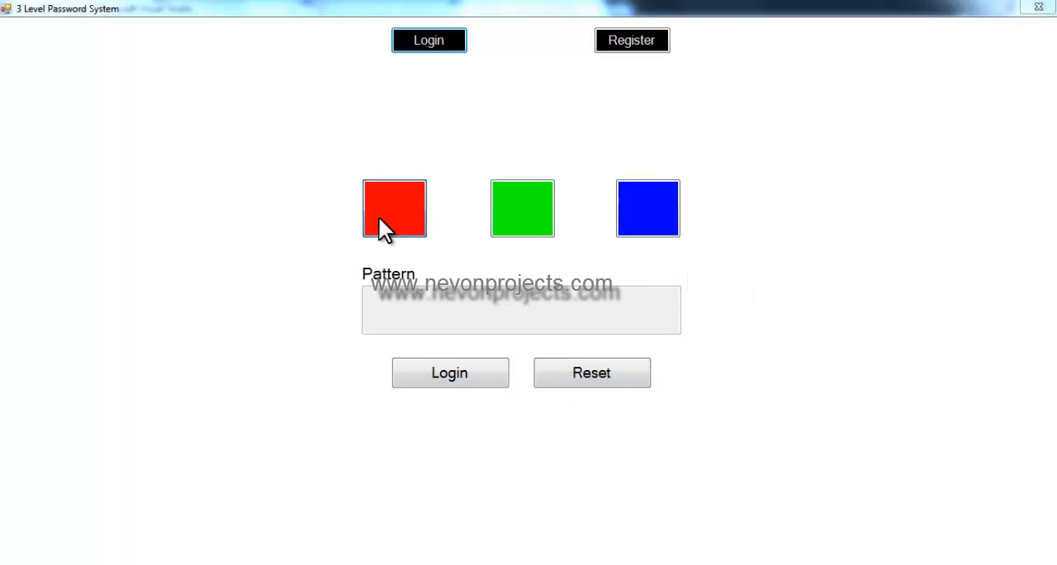
Re-enter the colour pattern and submit it to get 'Password Matched'.
click(647, 208)
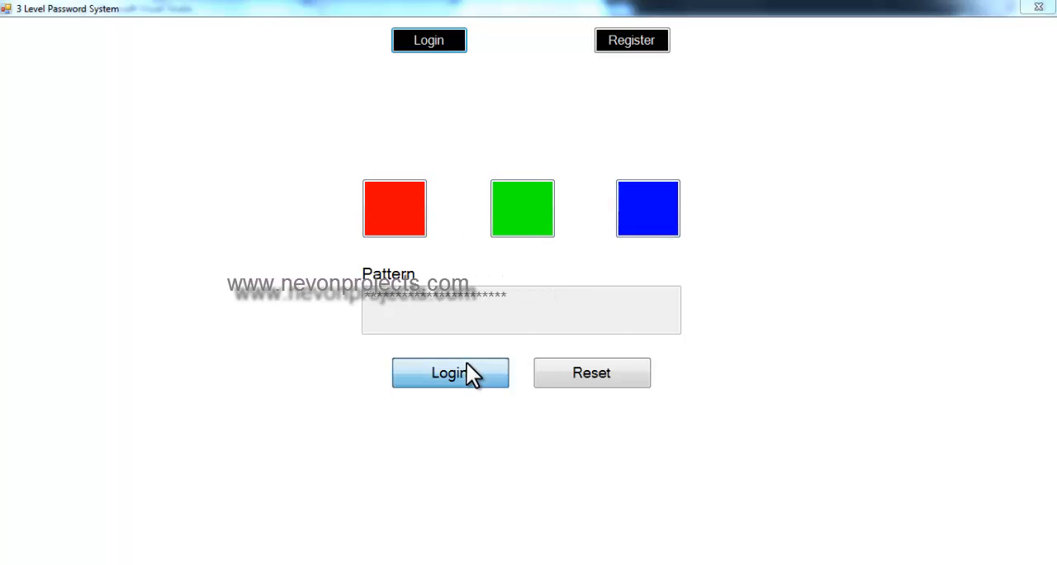
click(449, 373)
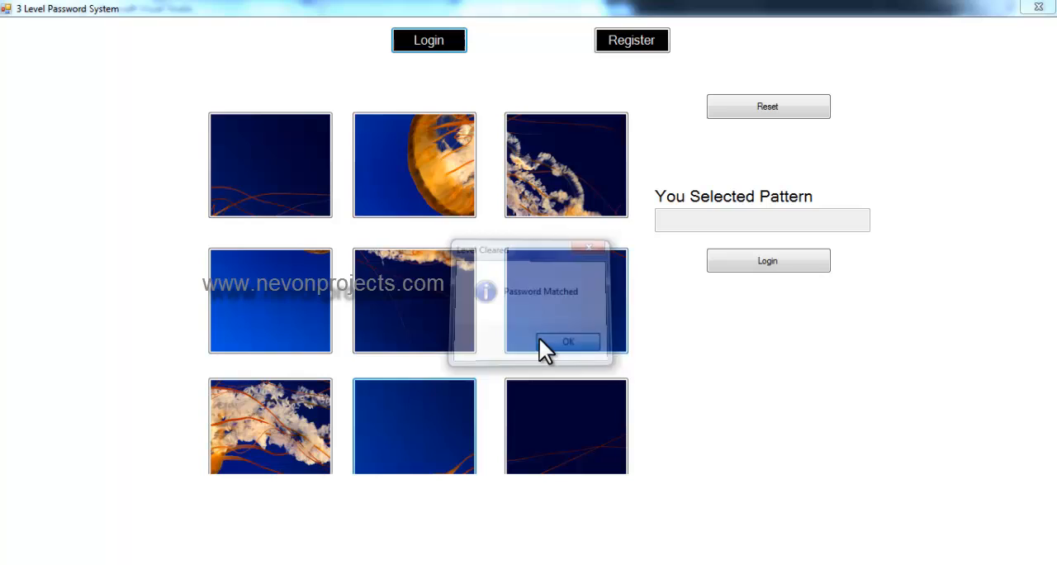
Select the jellyfish tiles in the registered sequence and submit for 'Login Successfull'.
click(567, 340)
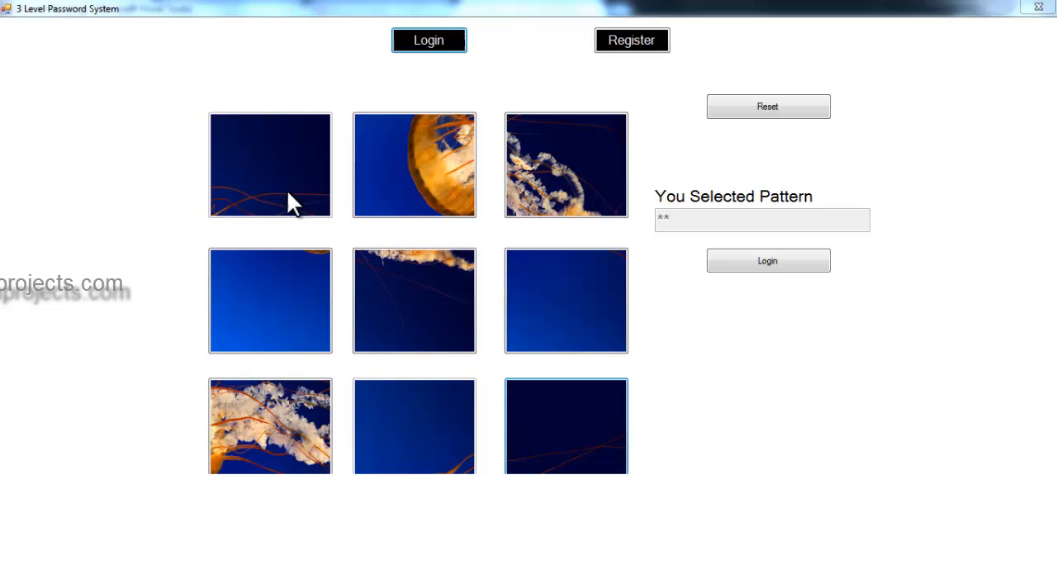
click(565, 426)
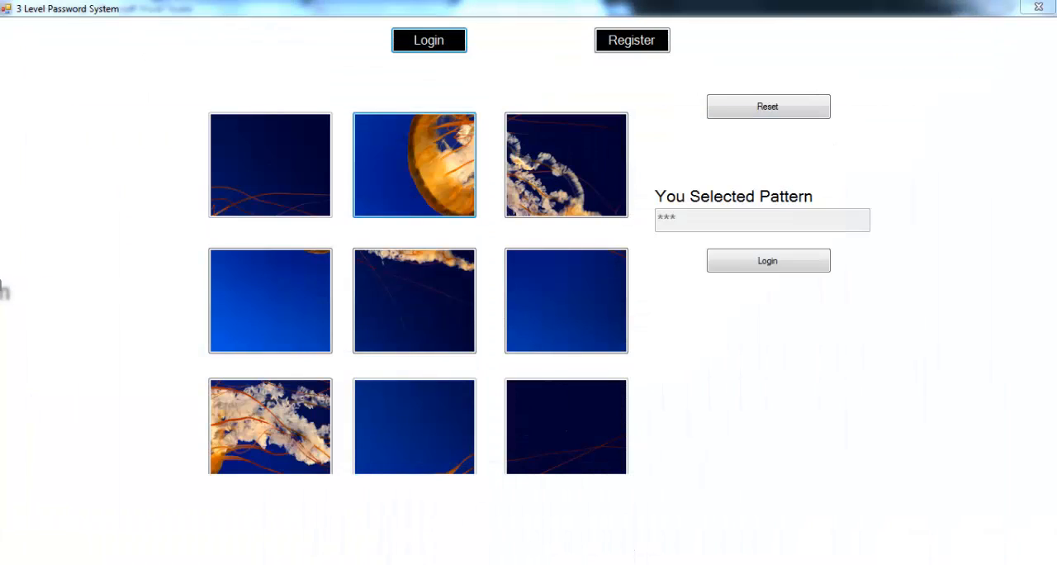
click(271, 426)
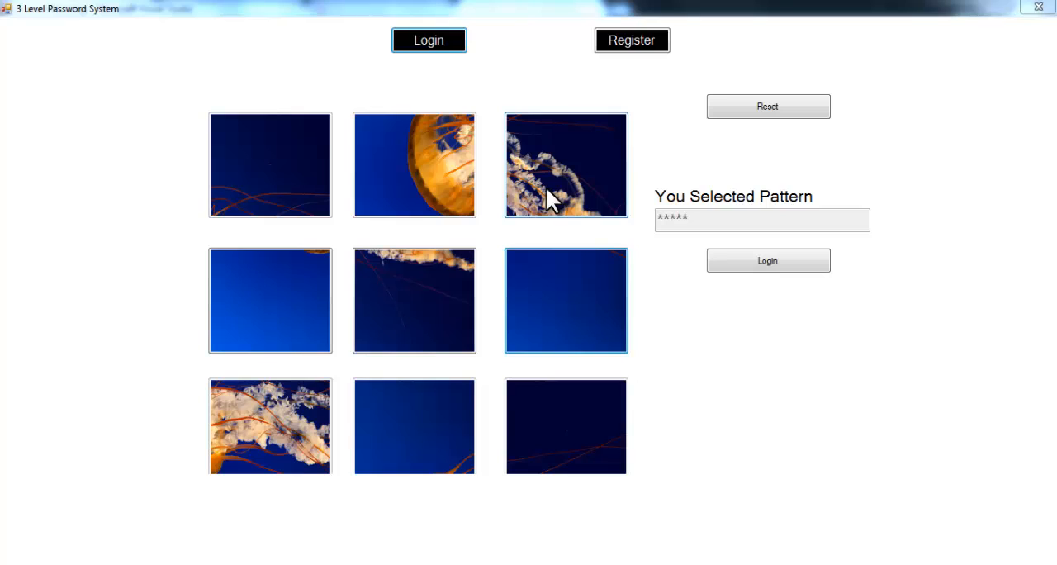
click(413, 300)
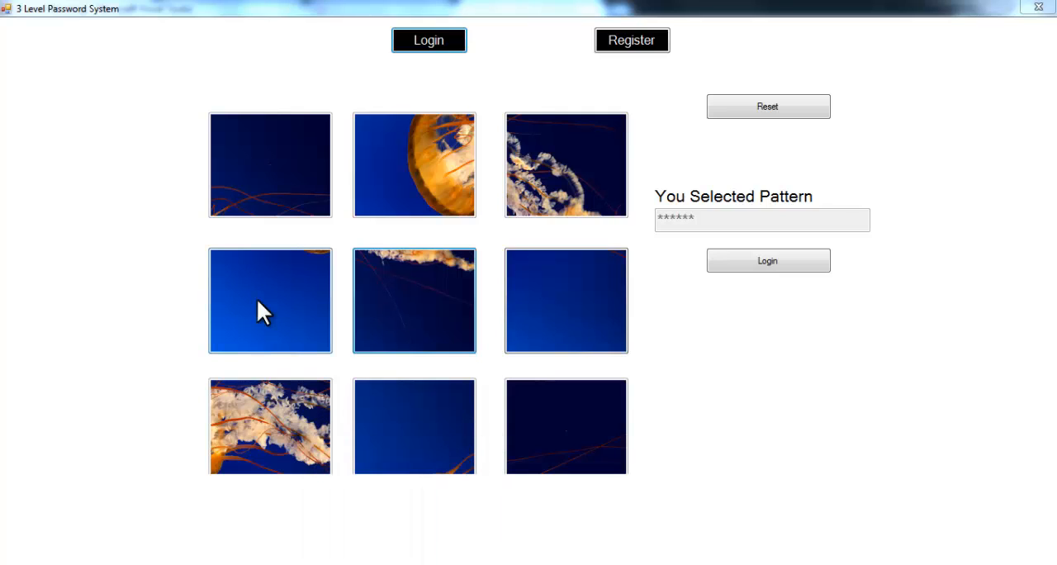
click(270, 301)
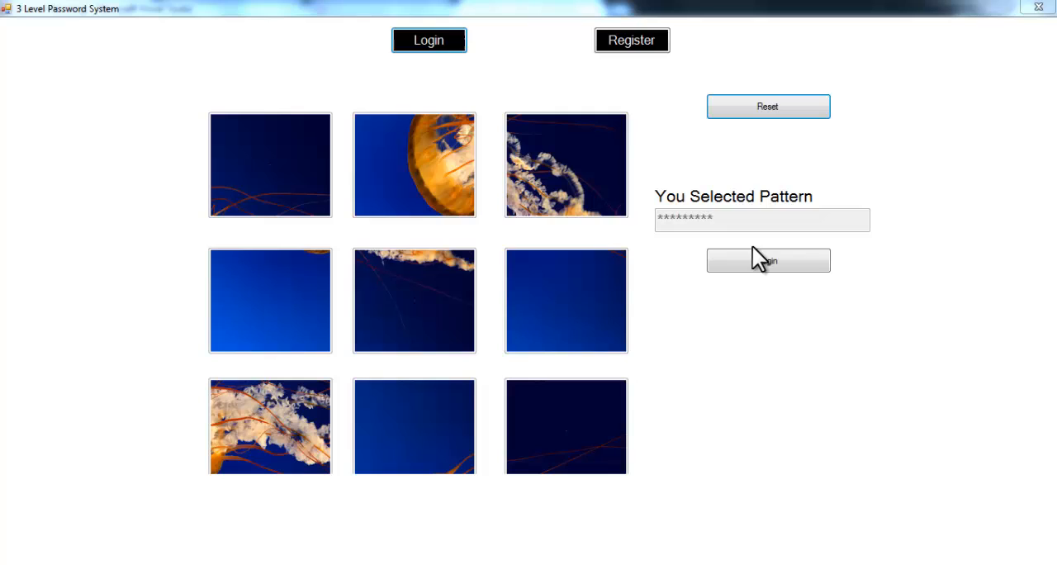
click(766, 259)
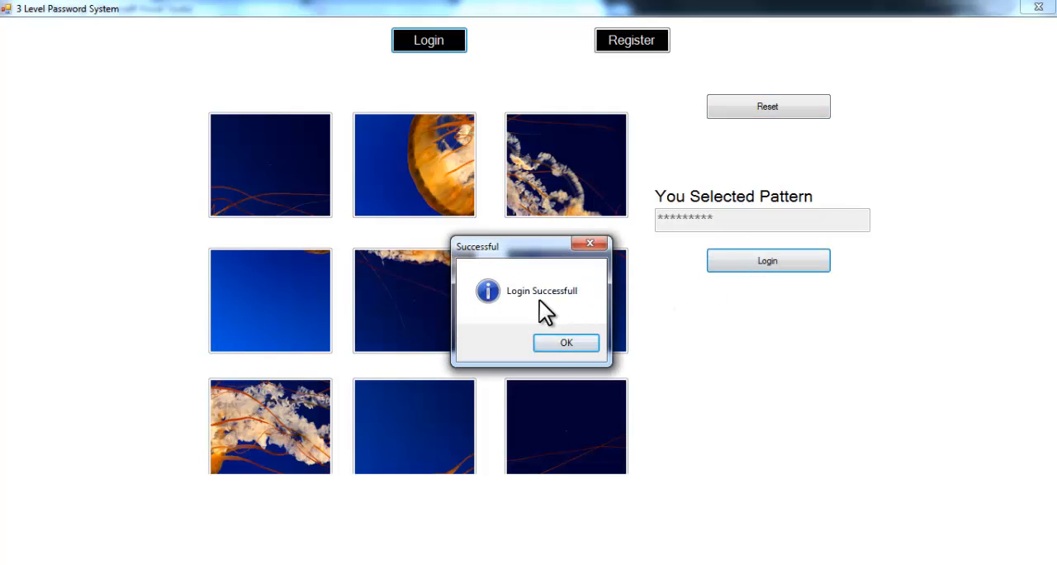
Enter two digits in the unlocked Calculator, clear them with C, and close it.
click(565, 344)
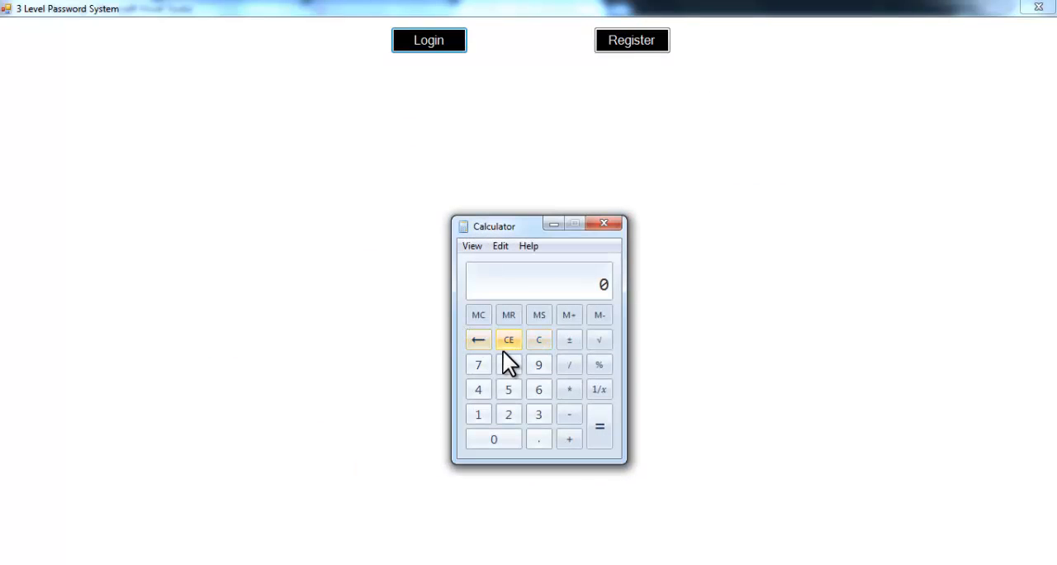
click(477, 363)
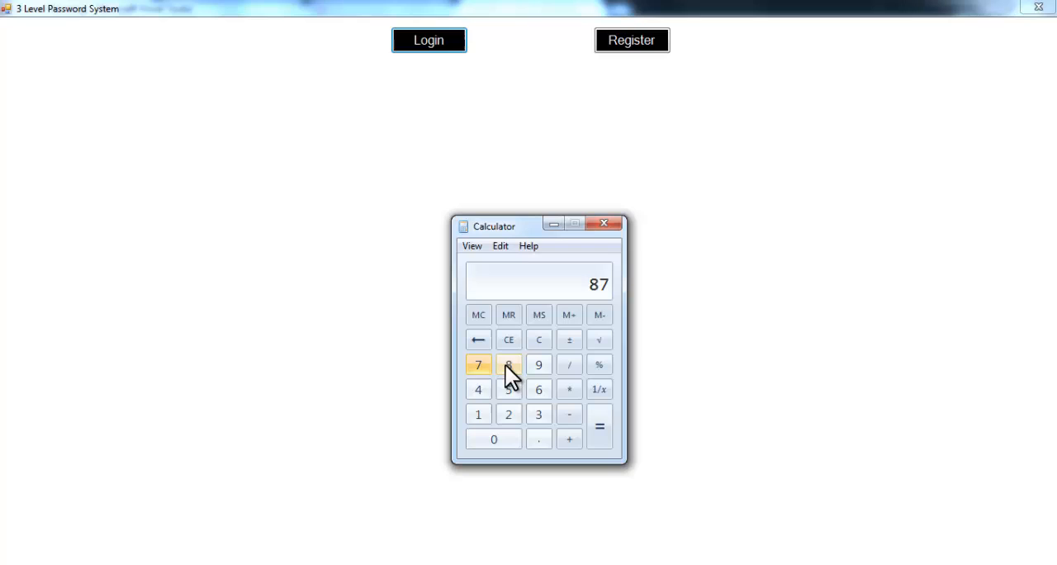
click(508, 364)
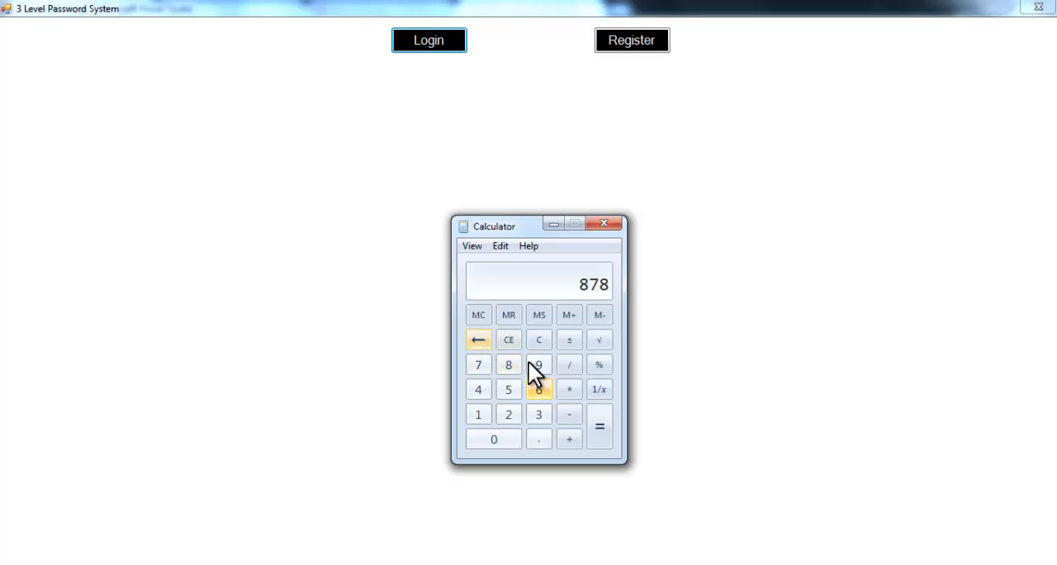
click(538, 340)
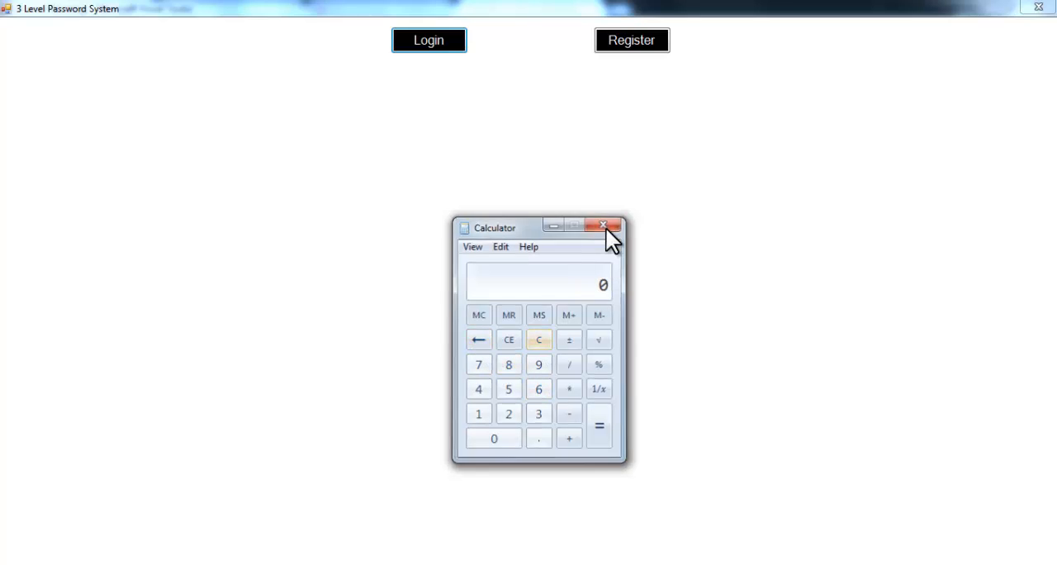
click(605, 225)
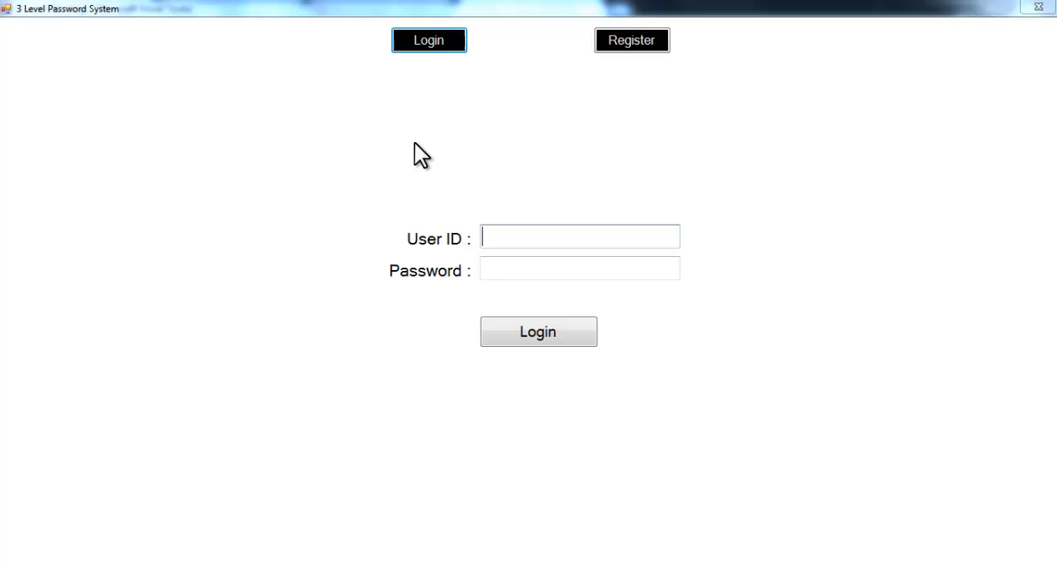
Log in as user 1002 with the text password to reach the colour pattern level.
text(1002)
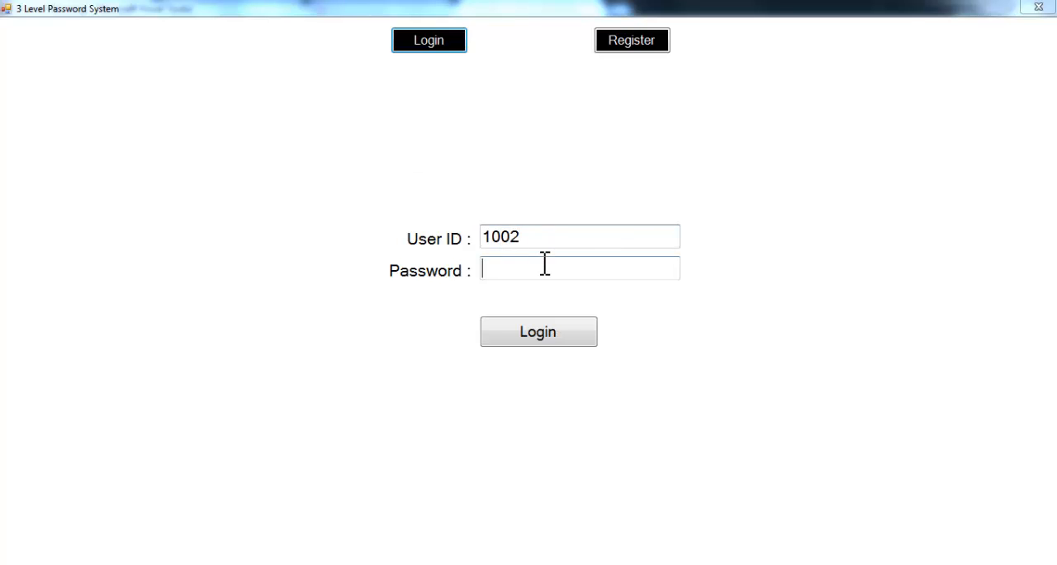
text(****)
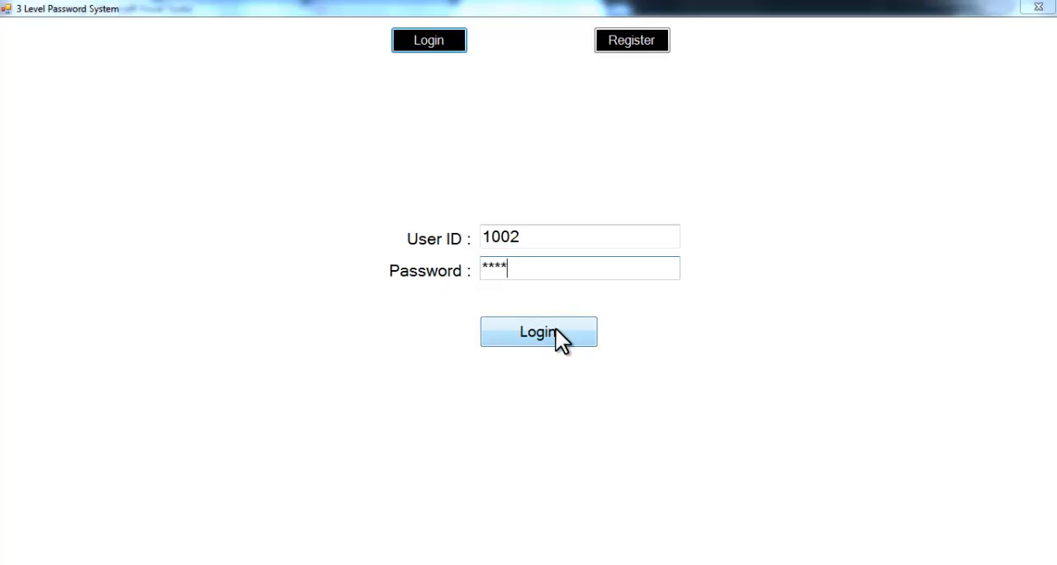
click(538, 330)
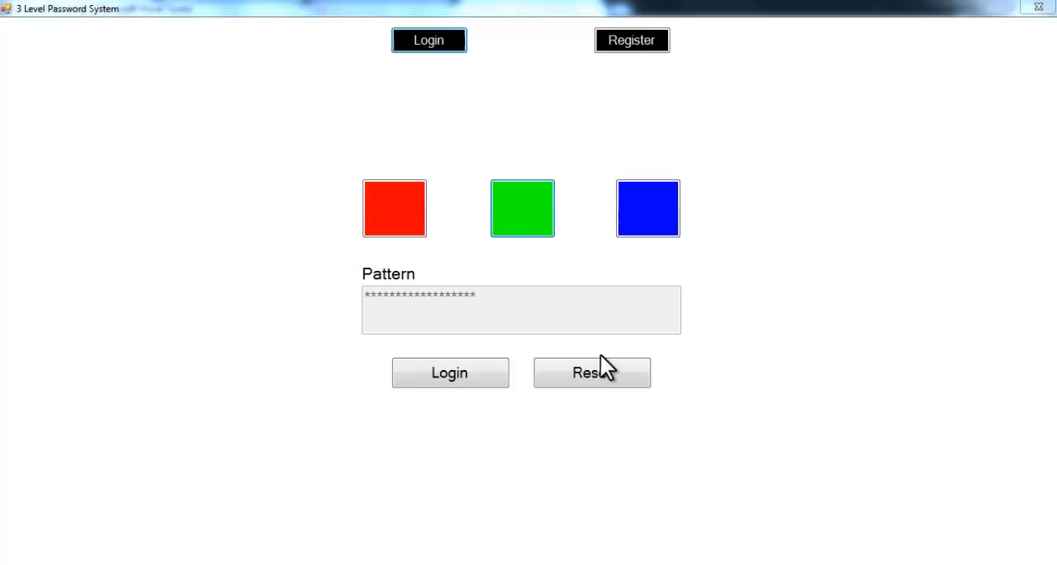
Submit user 1002's colour pattern and acknowledge the Password Matched dialog.
click(449, 373)
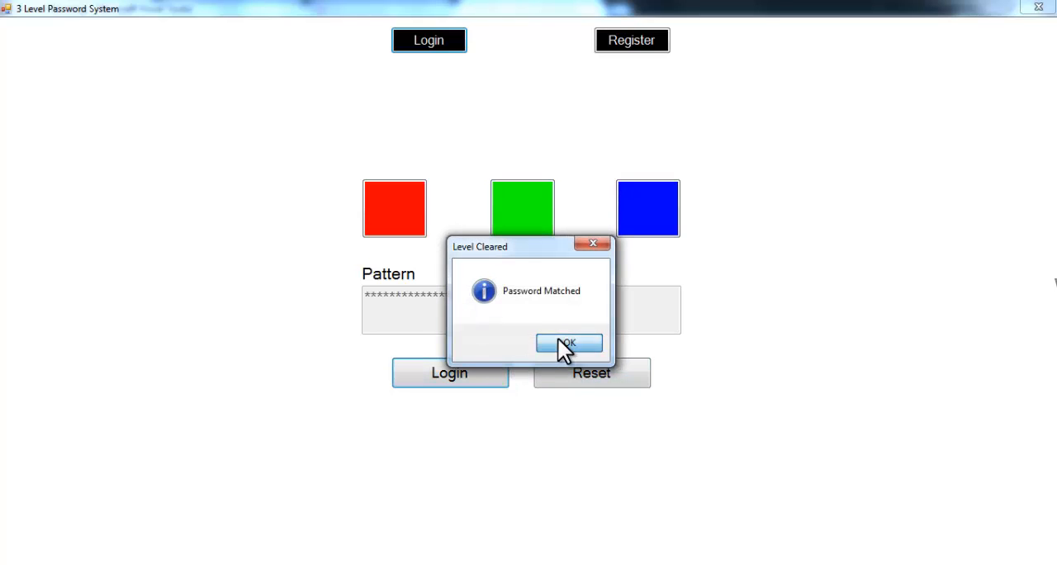
click(568, 343)
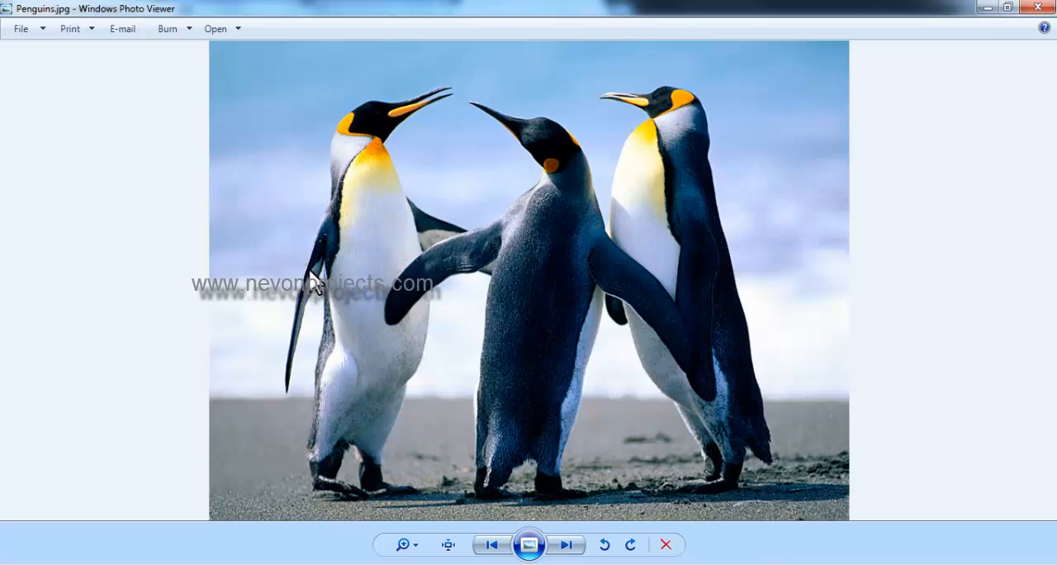
mouse_move(399, 338)
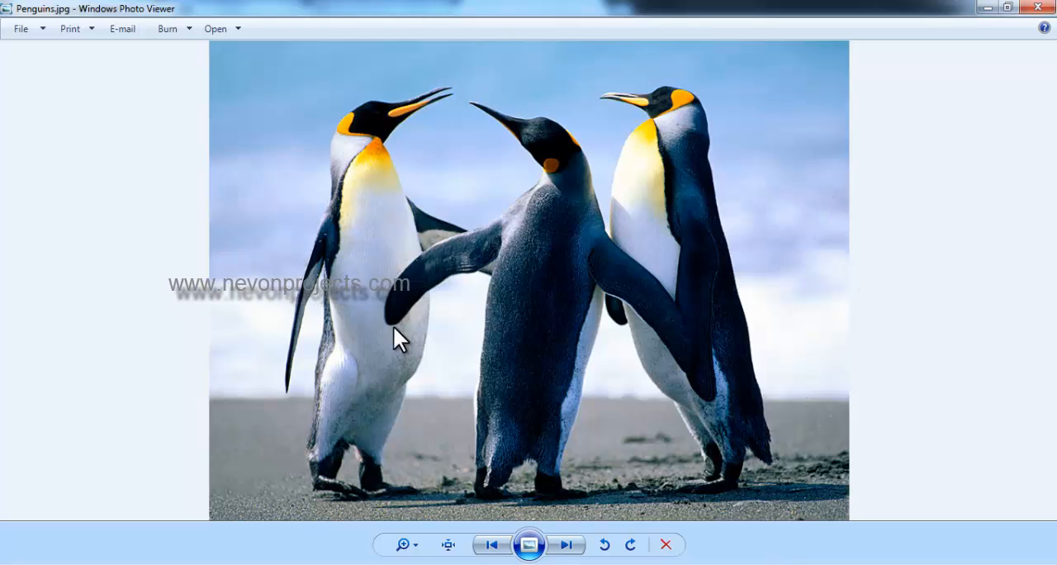
mouse_move(624, 239)
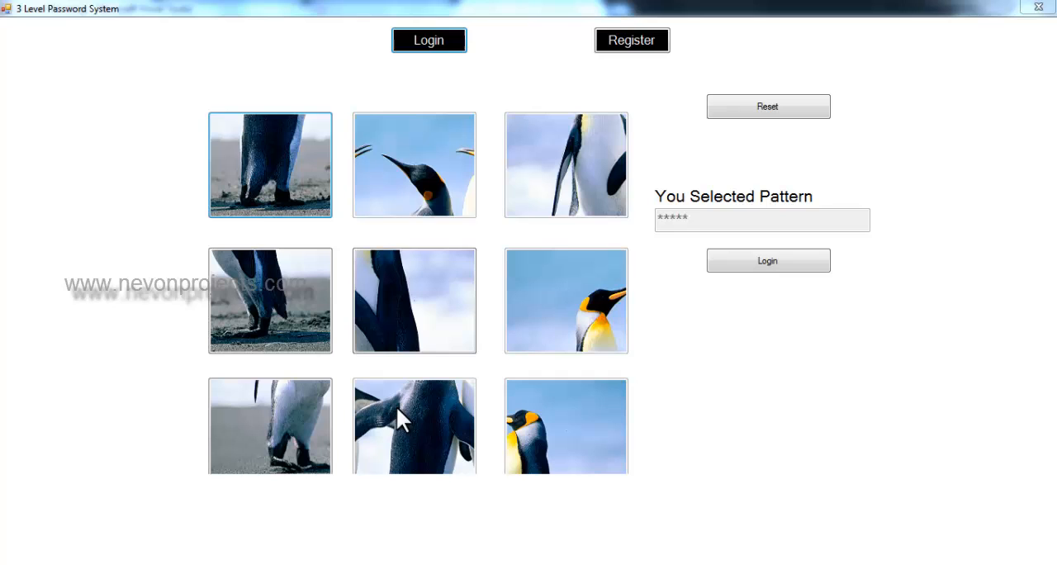
Select the bottom-middle and middle-left penguin tiles, log in and acknowledge Login Successfull.
click(269, 300)
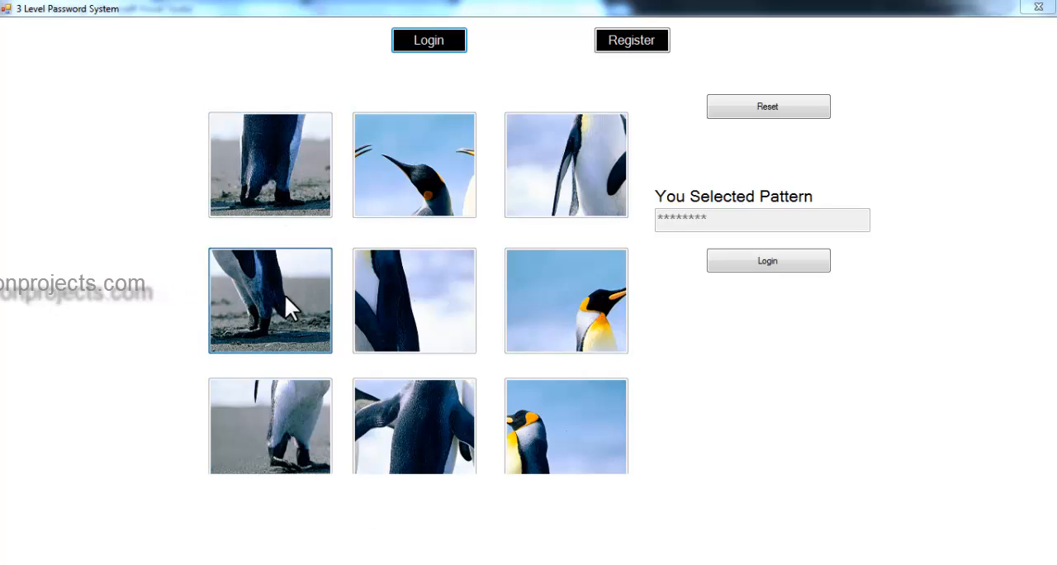
click(766, 261)
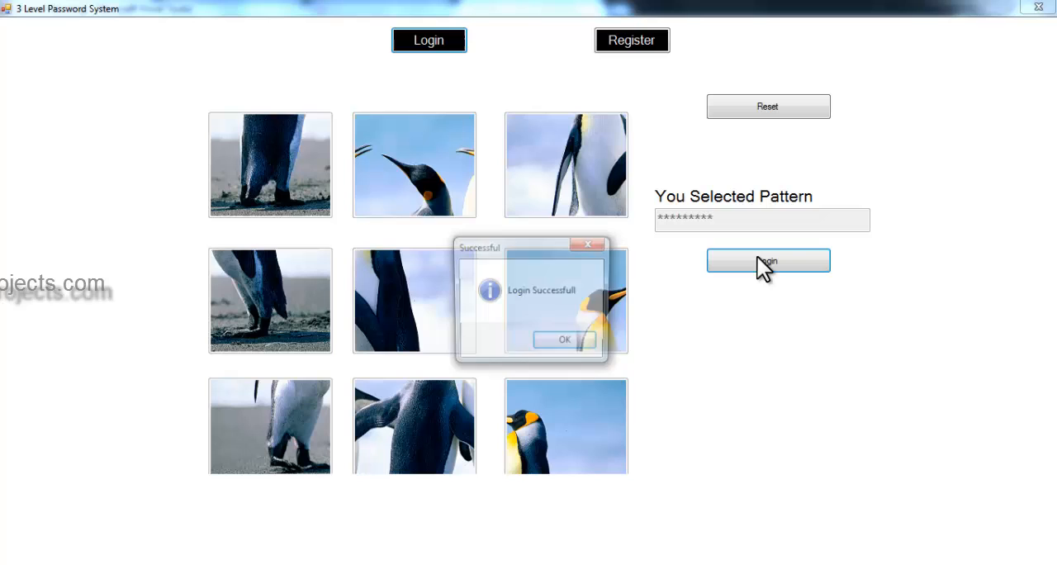
click(565, 340)
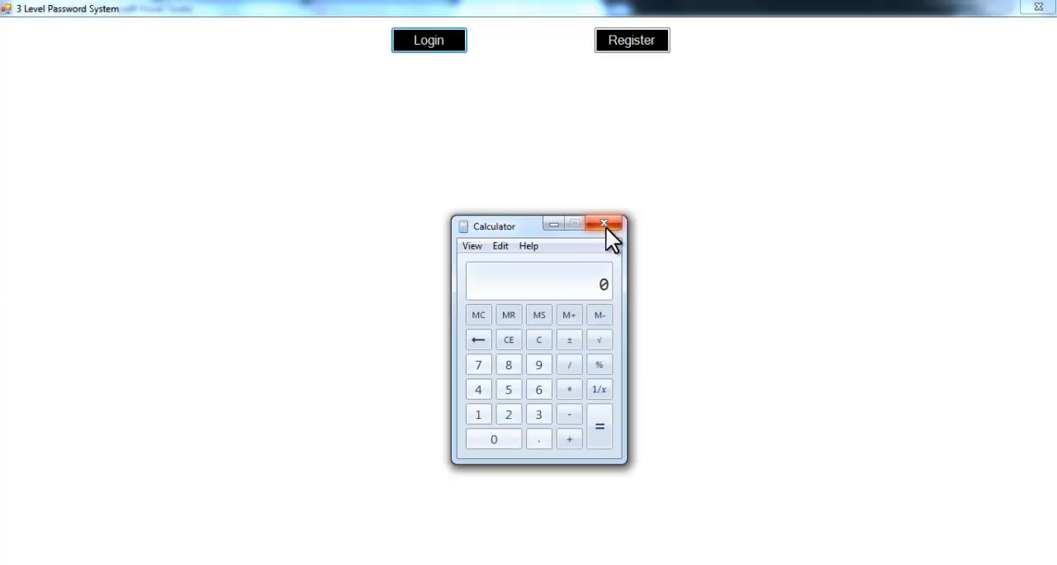
mouse_move(605, 224)
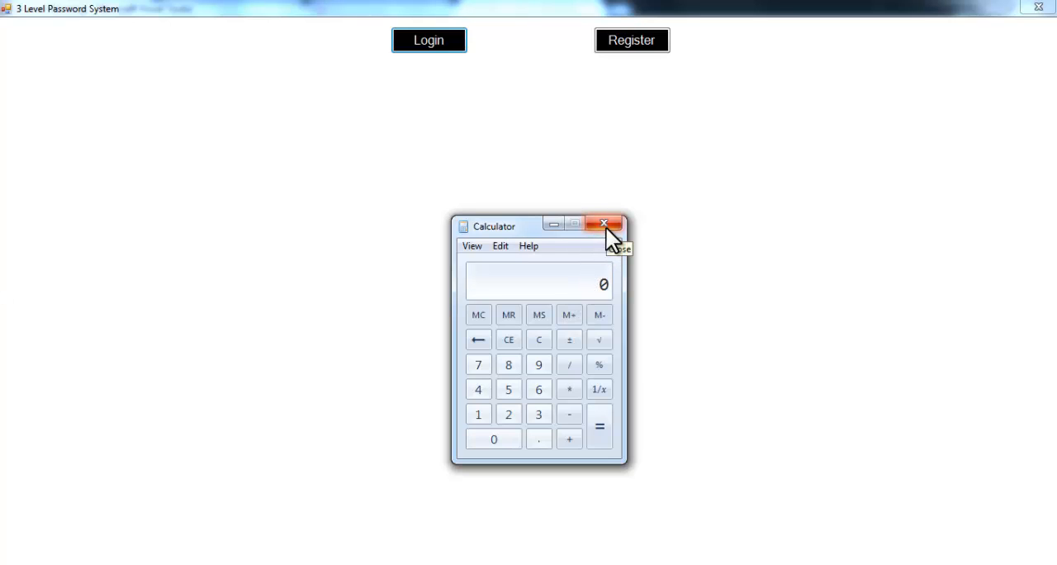